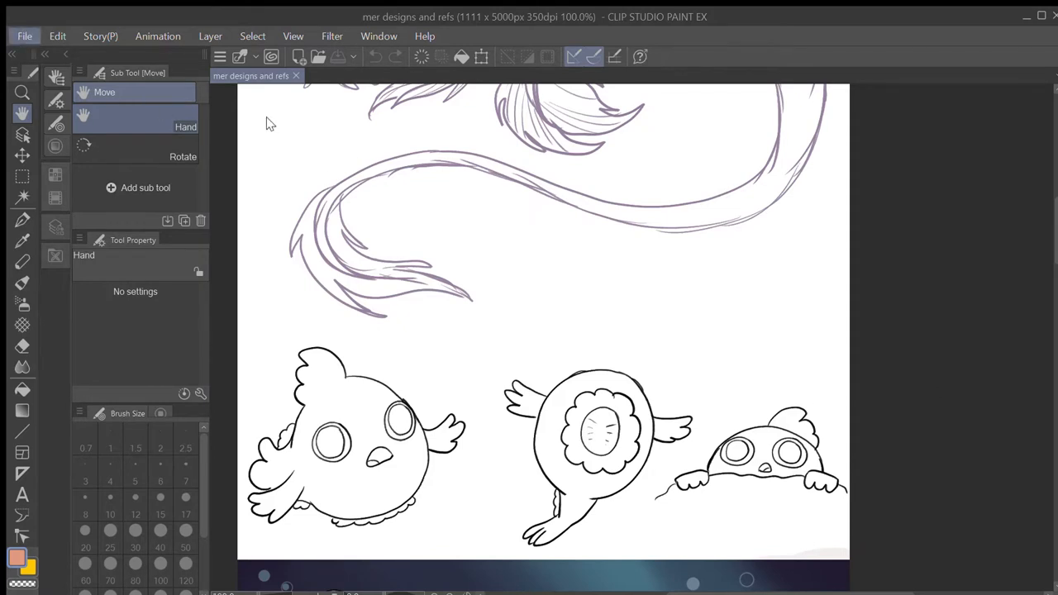
{"action": "mouse_move", "coordinate": [506, 122]}
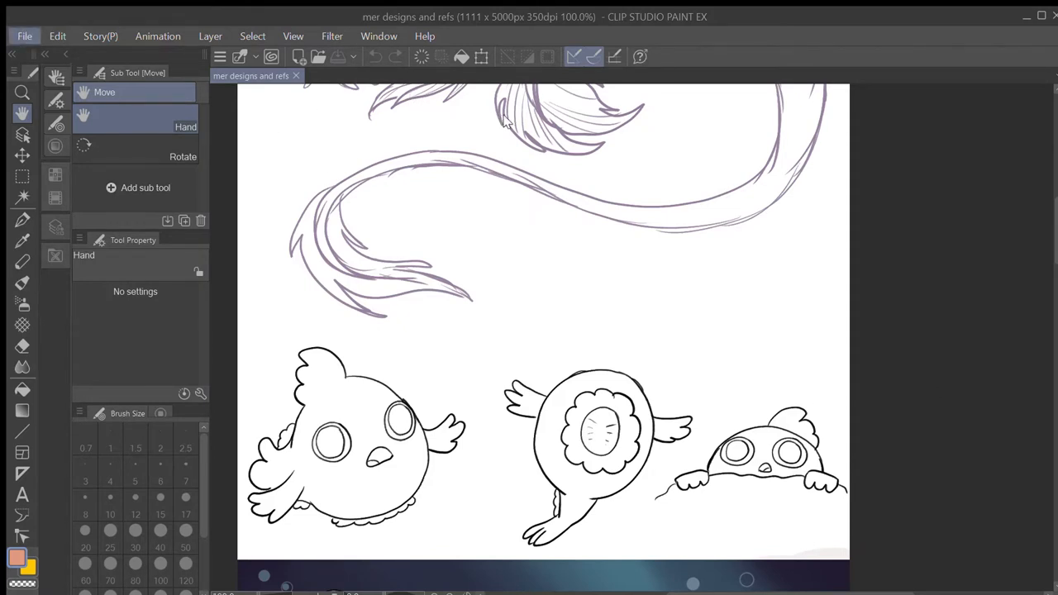
{"action": "mouse_move", "coordinate": [630, 116]}
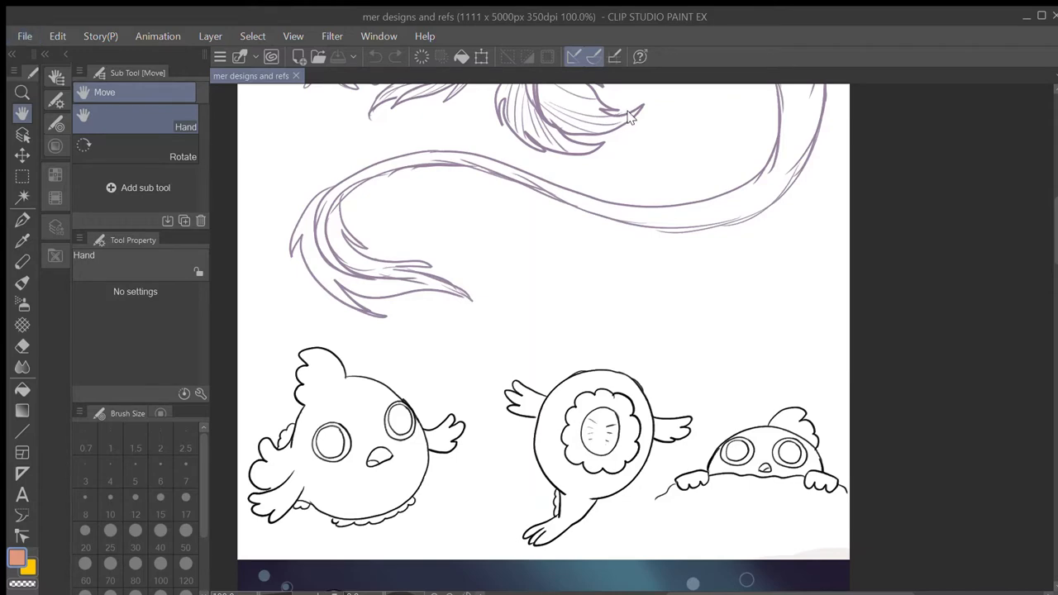
View the spiny lumpsucker reference, then return to the mer designs document
{"action": "left_click", "coordinate": [326, 75]}
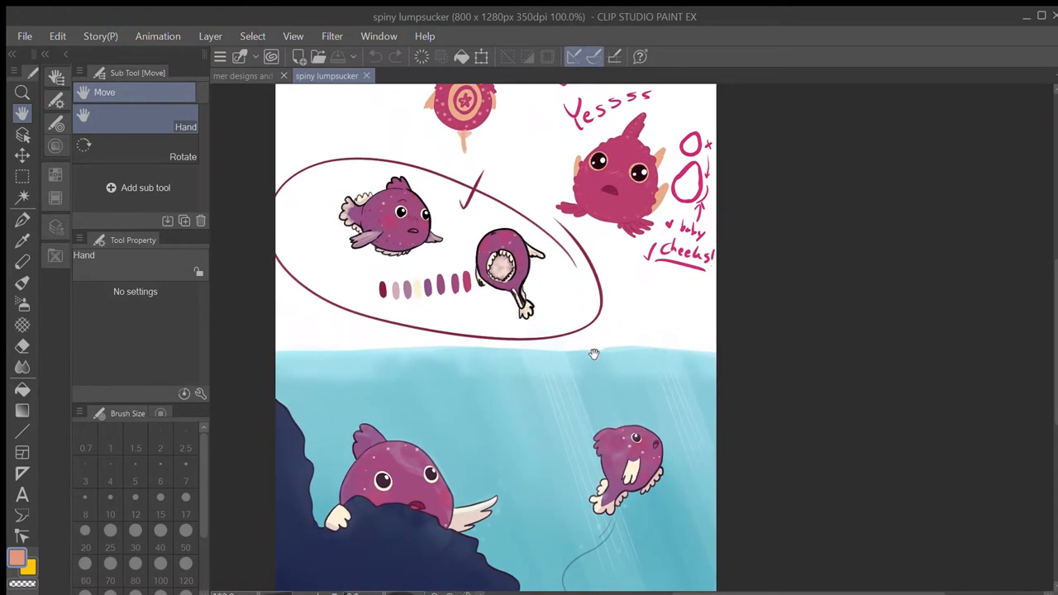
{"action": "left_click", "coordinate": [250, 76]}
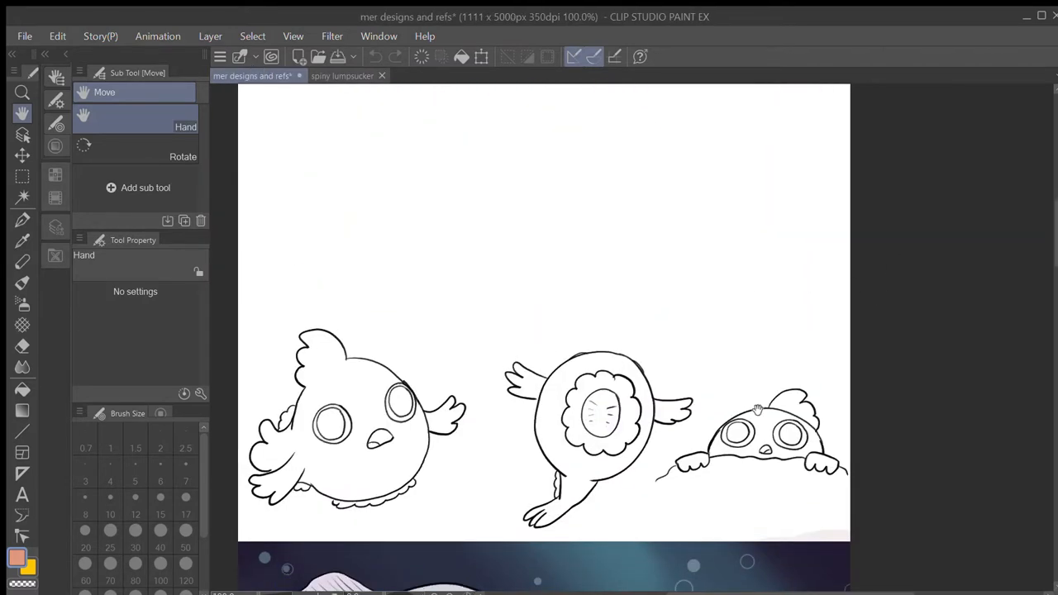
Select the band around the three characters and paint it light blue, matching the reference water
{"action": "left_click", "coordinate": [23, 176]}
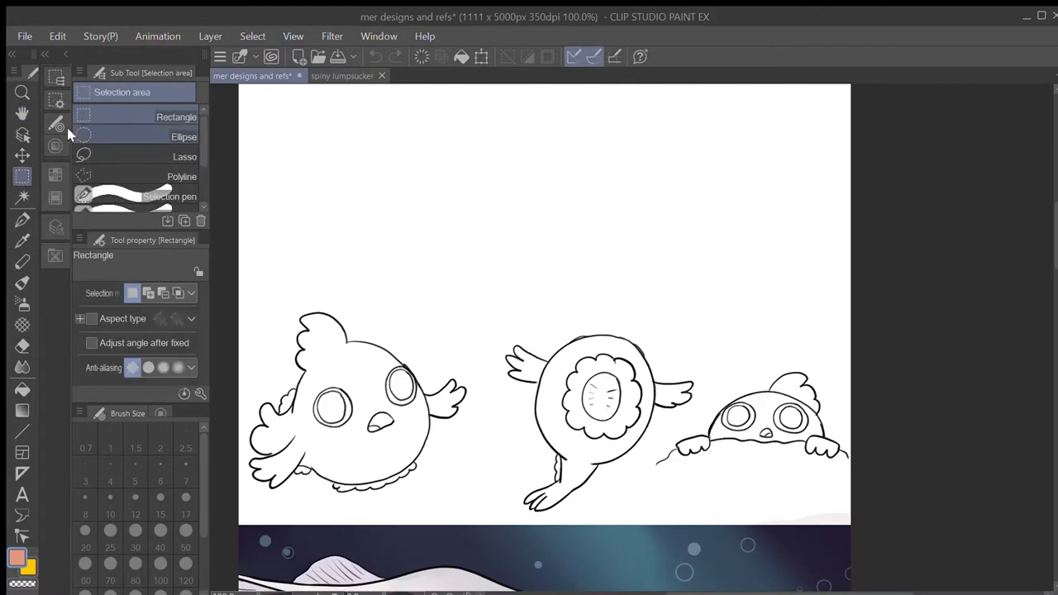
{"action": "left_click", "coordinate": [330, 76]}
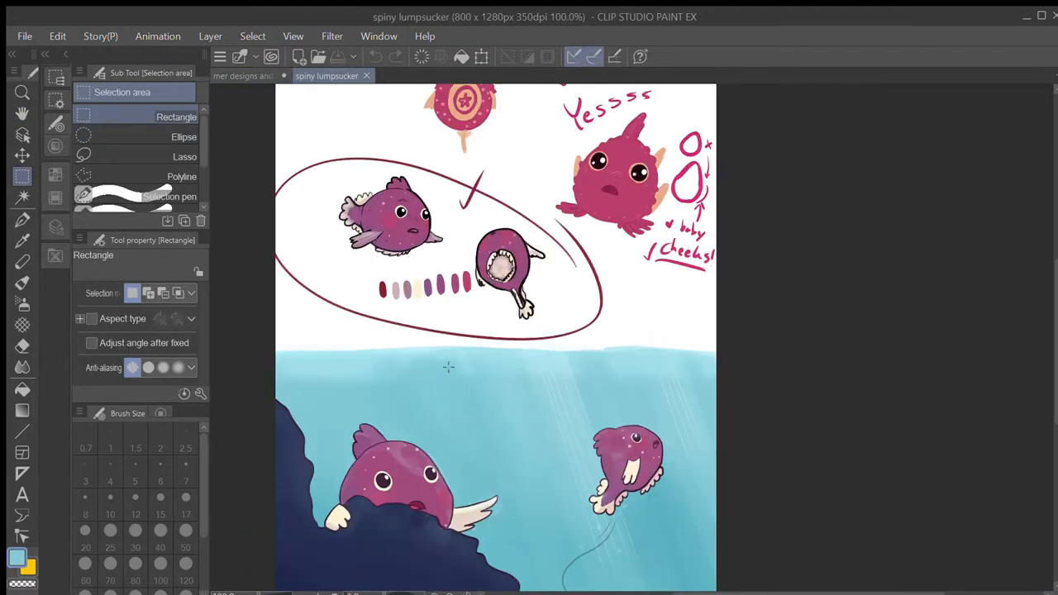
{"action": "left_click", "coordinate": [252, 75]}
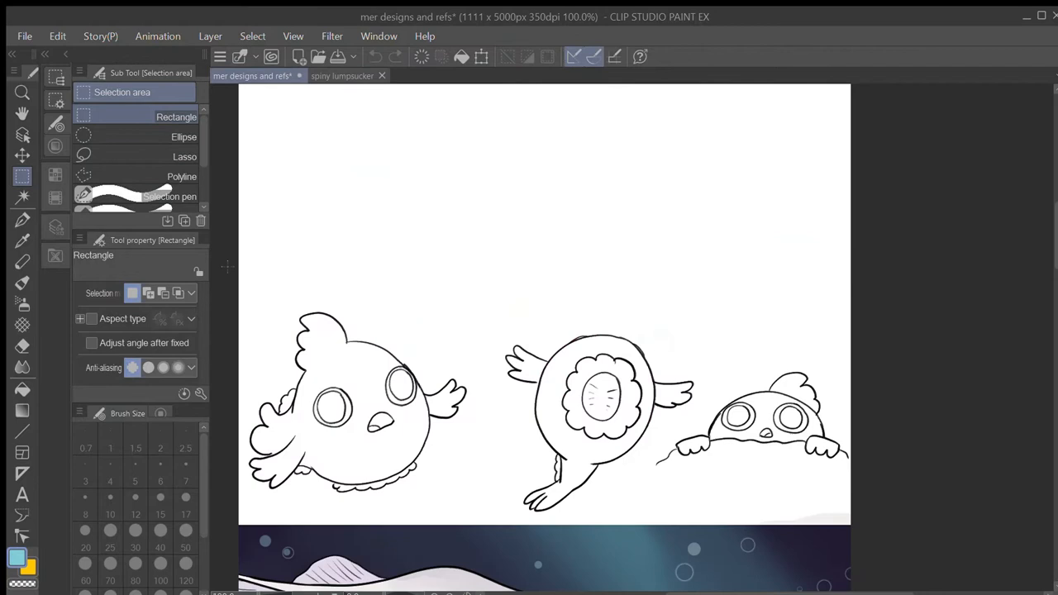
{"action": "left_click_drag", "start_coordinate": [228, 266], "coordinate": [867, 525]}
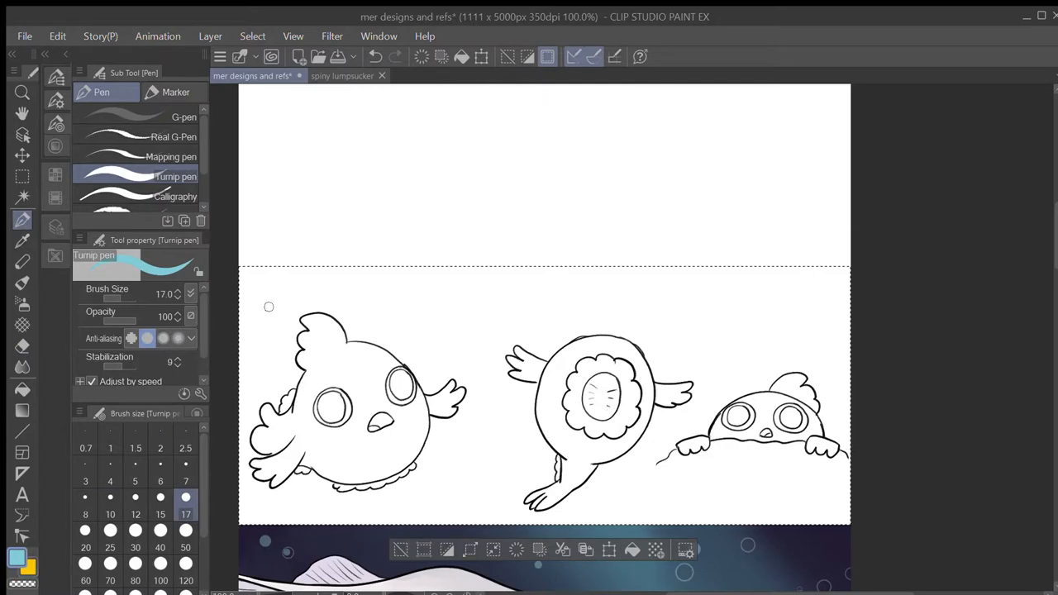
{"action": "mouse_move", "coordinate": [774, 163]}
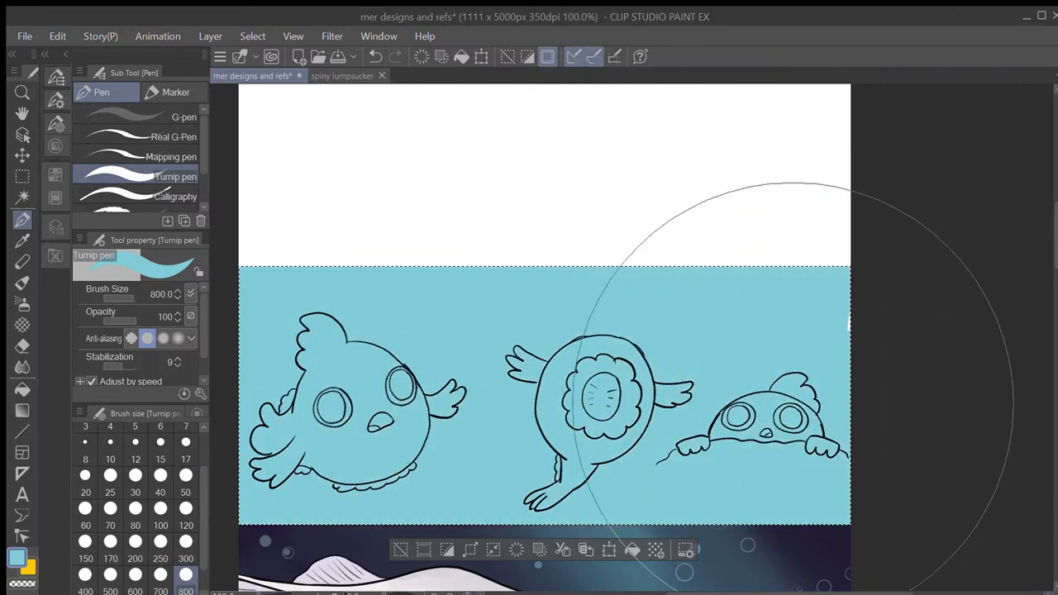
{"action": "left_click", "coordinate": [327, 75]}
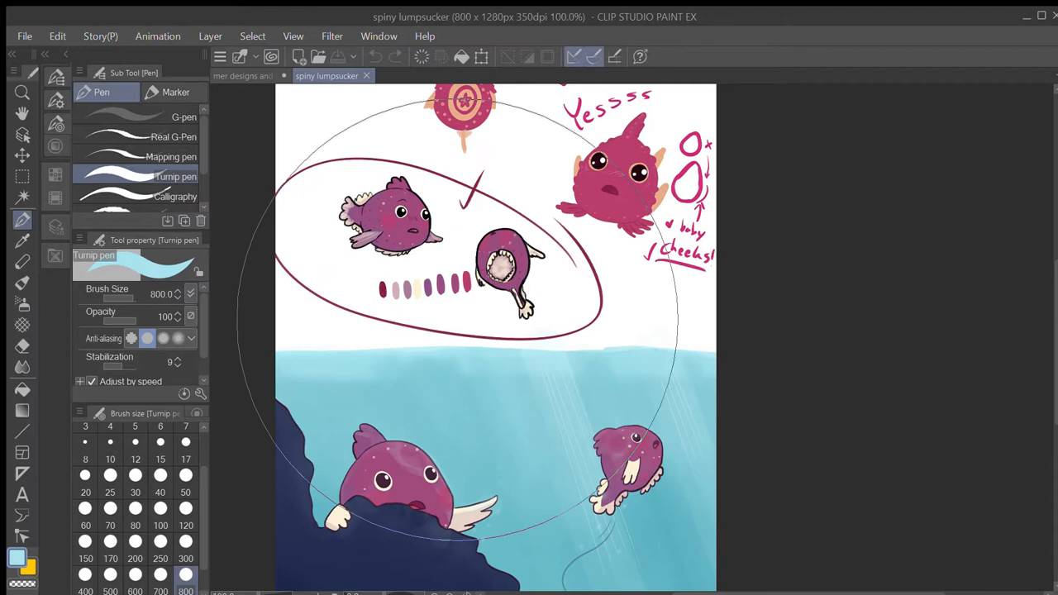
{"action": "left_click", "coordinate": [252, 75]}
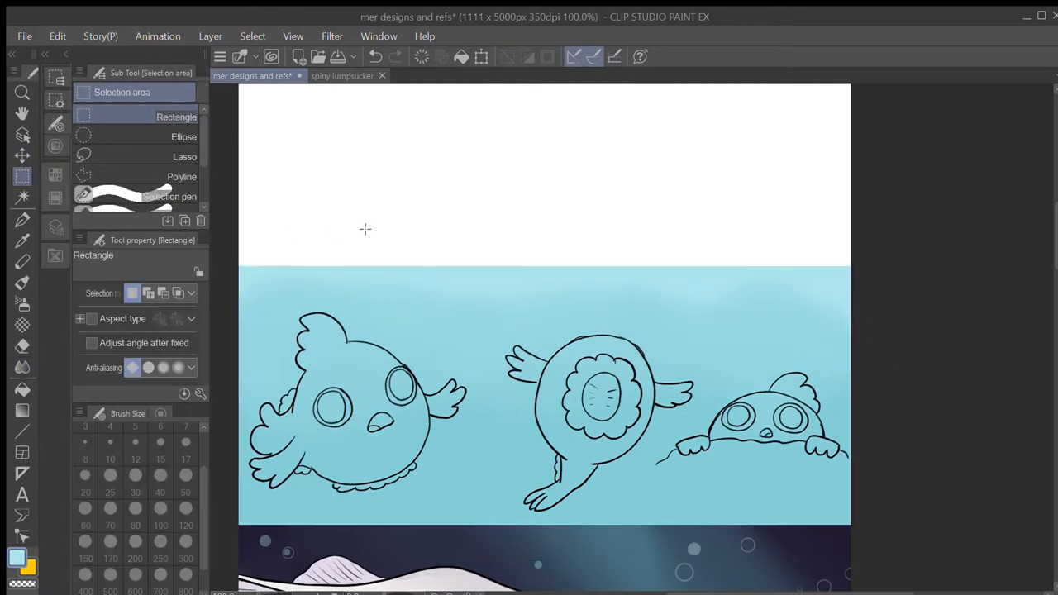
{"action": "mouse_move", "coordinate": [827, 124]}
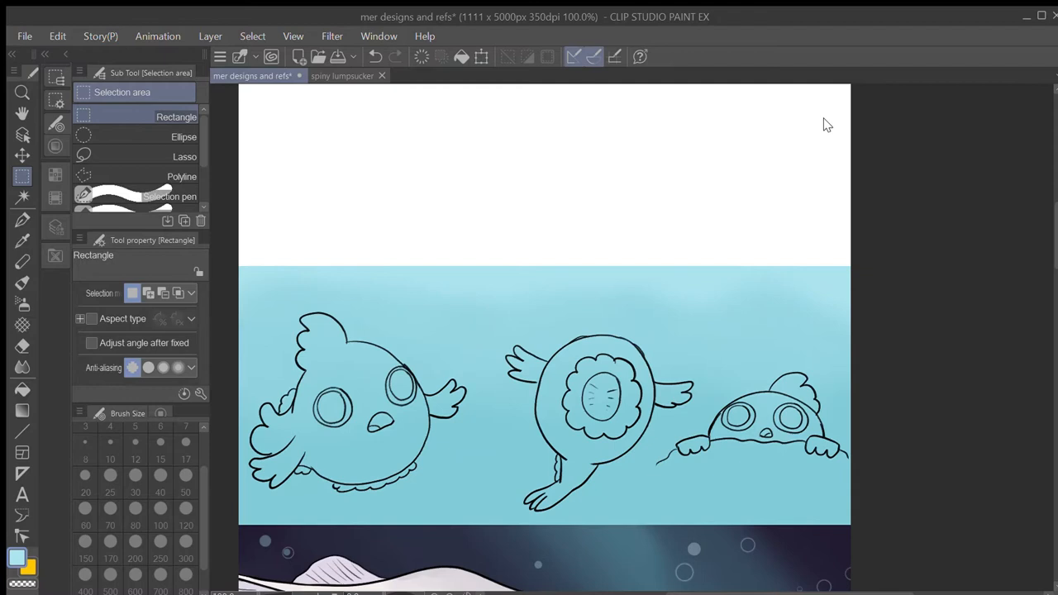
{"action": "mouse_move", "coordinate": [1020, 325]}
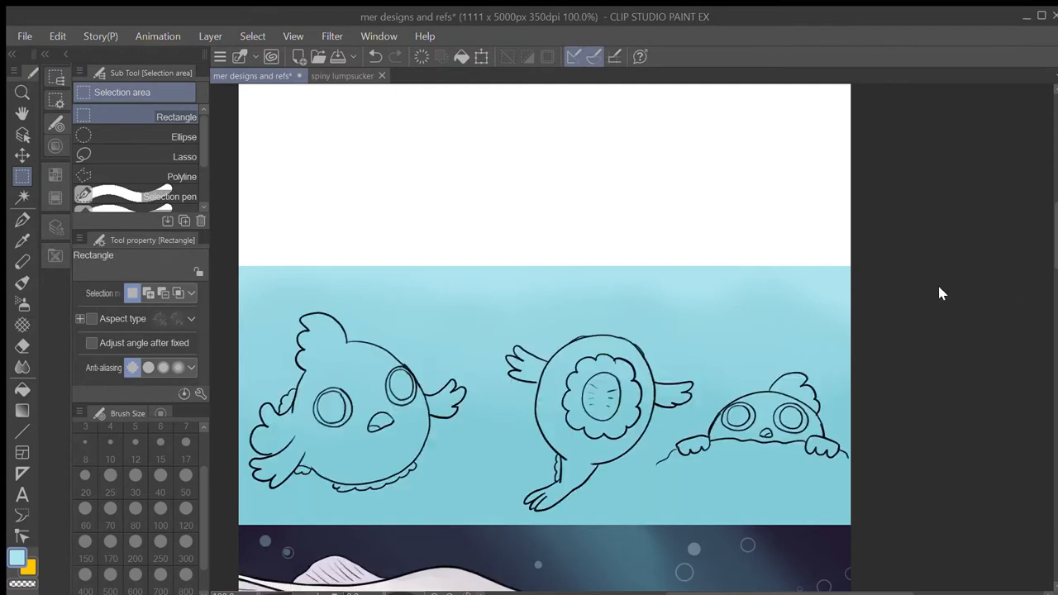
Pick pink from the reference and fill the left and middle bodies with a fine pen
{"action": "left_click", "coordinate": [326, 76]}
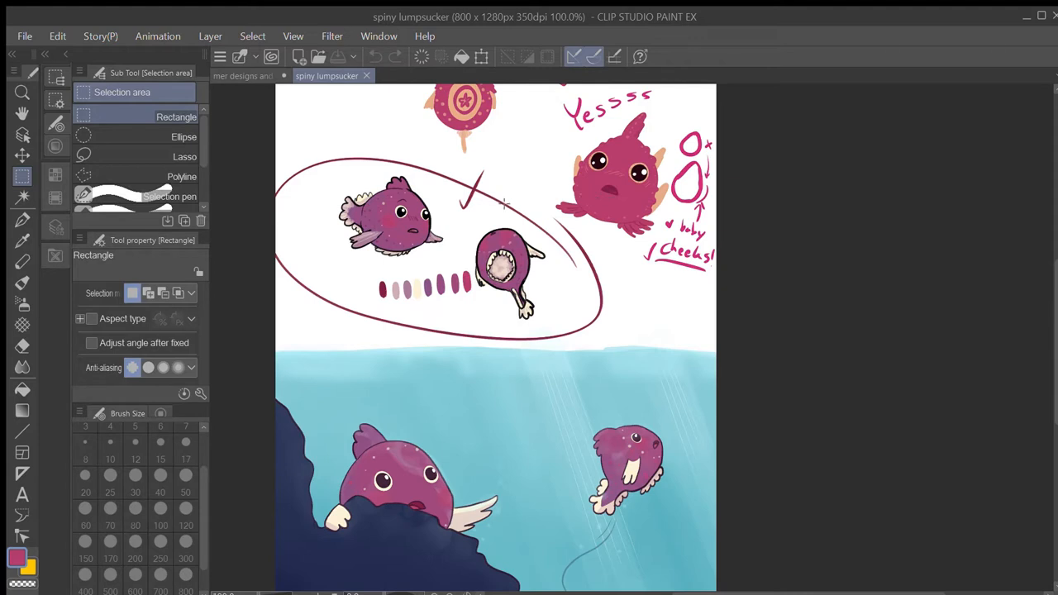
{"action": "mouse_move", "coordinate": [525, 230]}
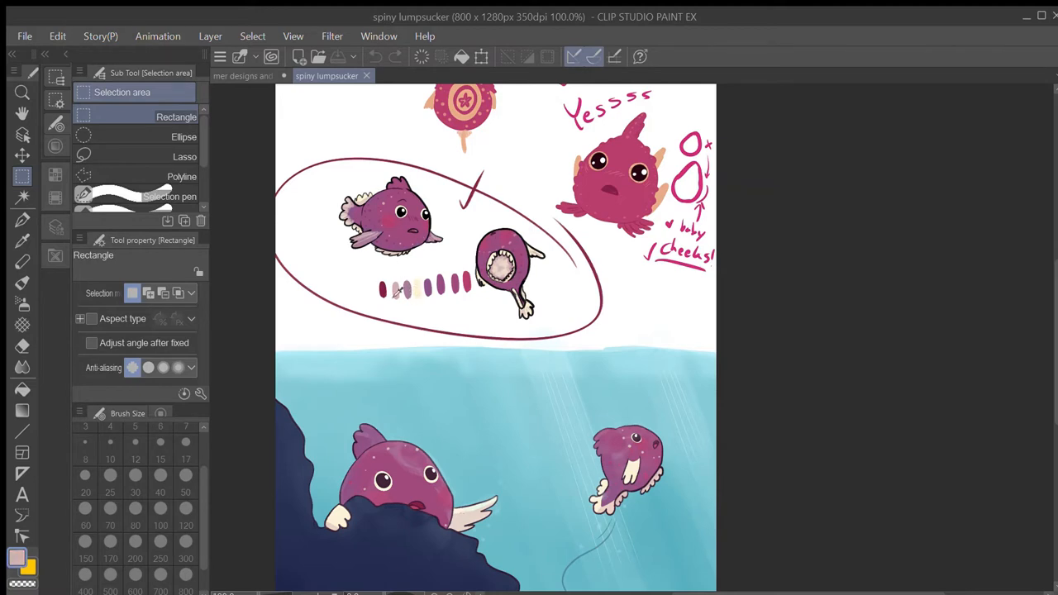
{"action": "left_click", "coordinate": [253, 75]}
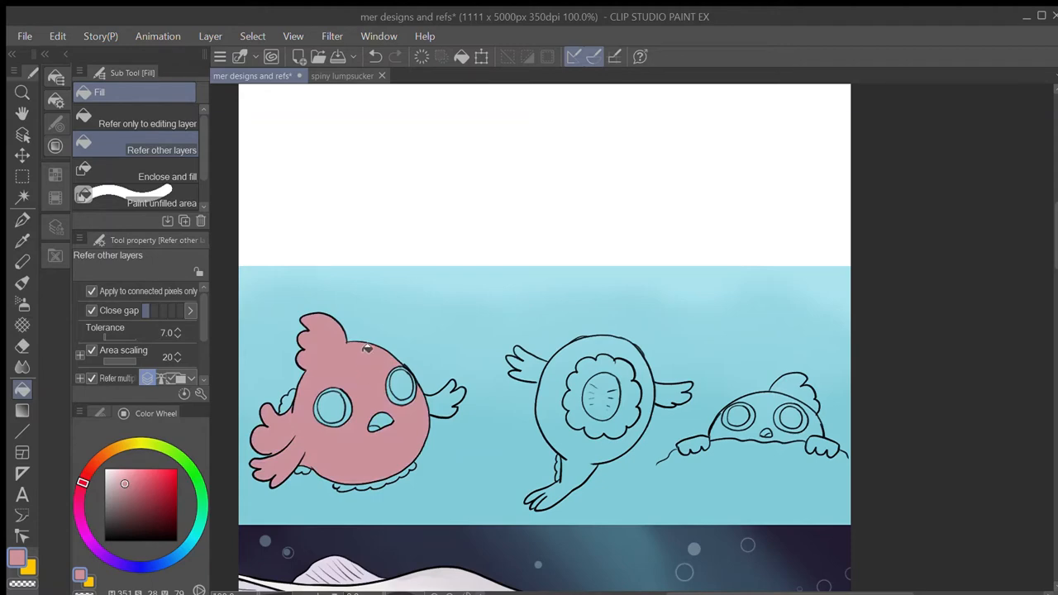
{"action": "left_click", "coordinate": [328, 75]}
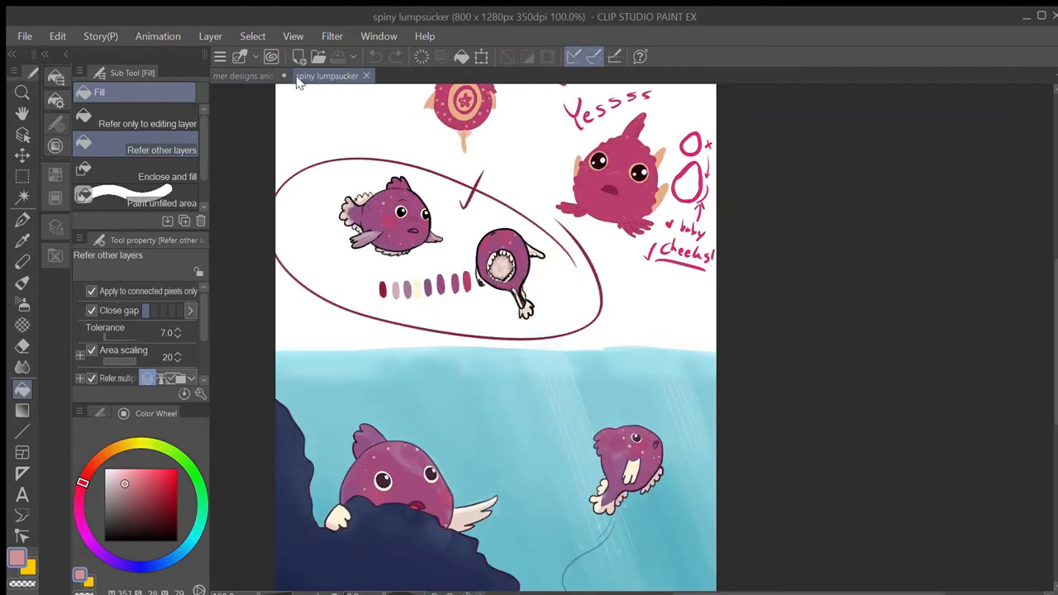
{"action": "left_click", "coordinate": [252, 75]}
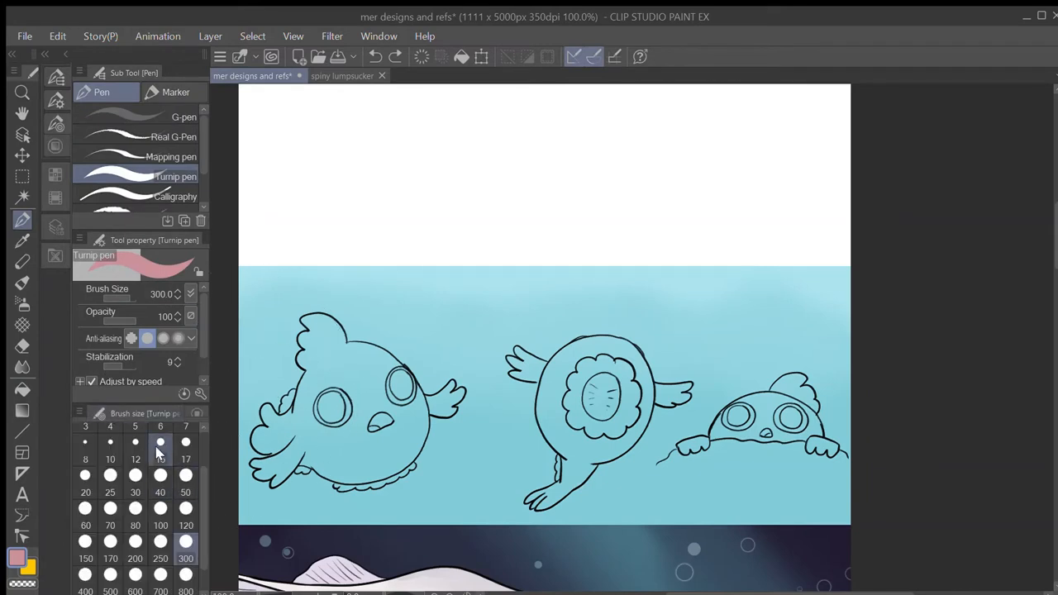
{"action": "left_click", "coordinate": [161, 459]}
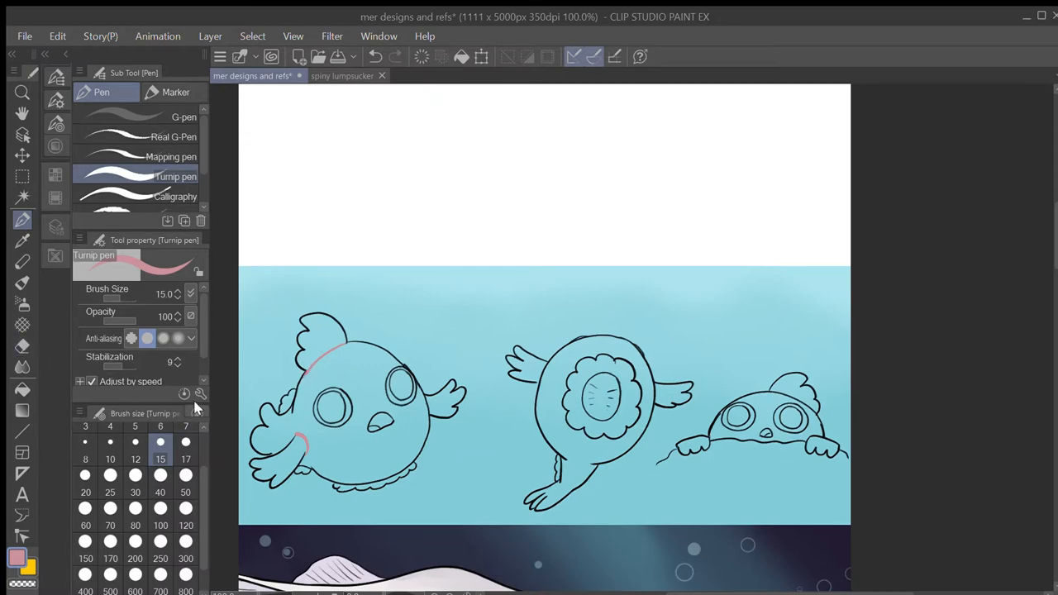
{"action": "left_click", "coordinate": [326, 75]}
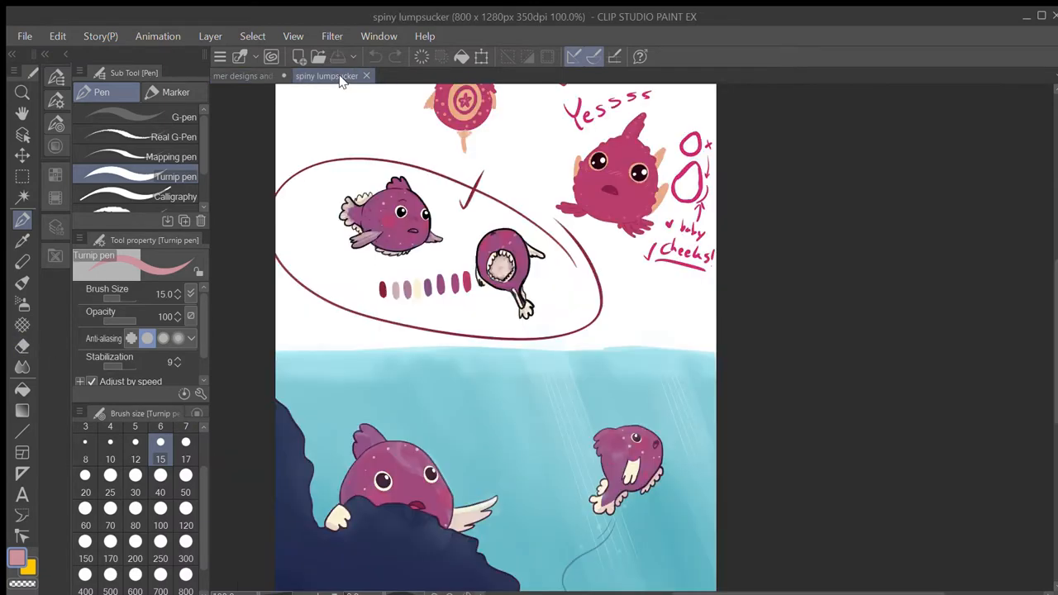
{"action": "left_click", "coordinate": [248, 75]}
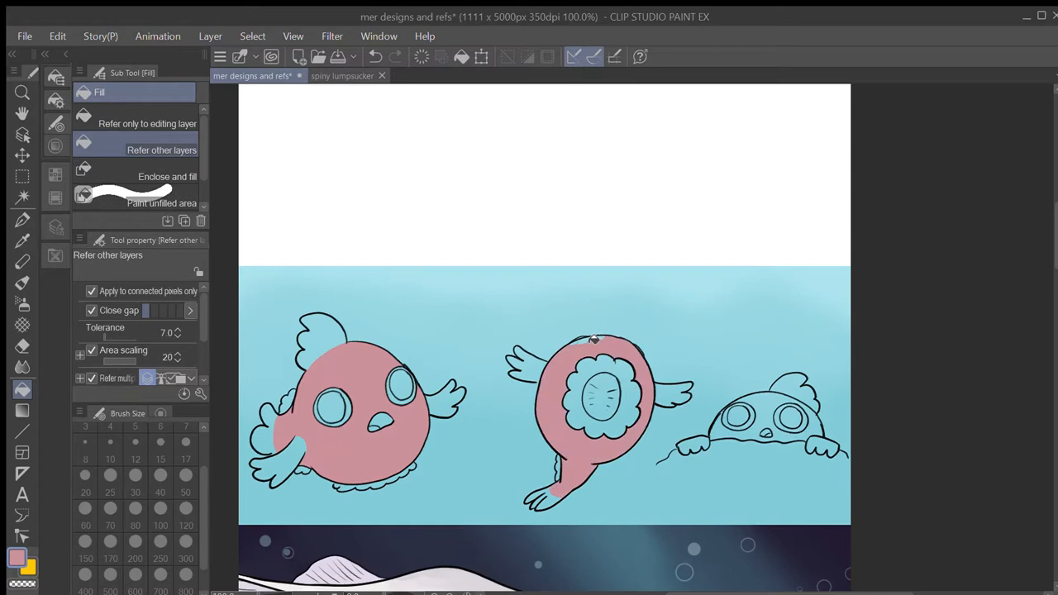
Fill the peeking third character's body with pink, then view the spiny lumpsucker reference
{"action": "left_click", "coordinate": [777, 425]}
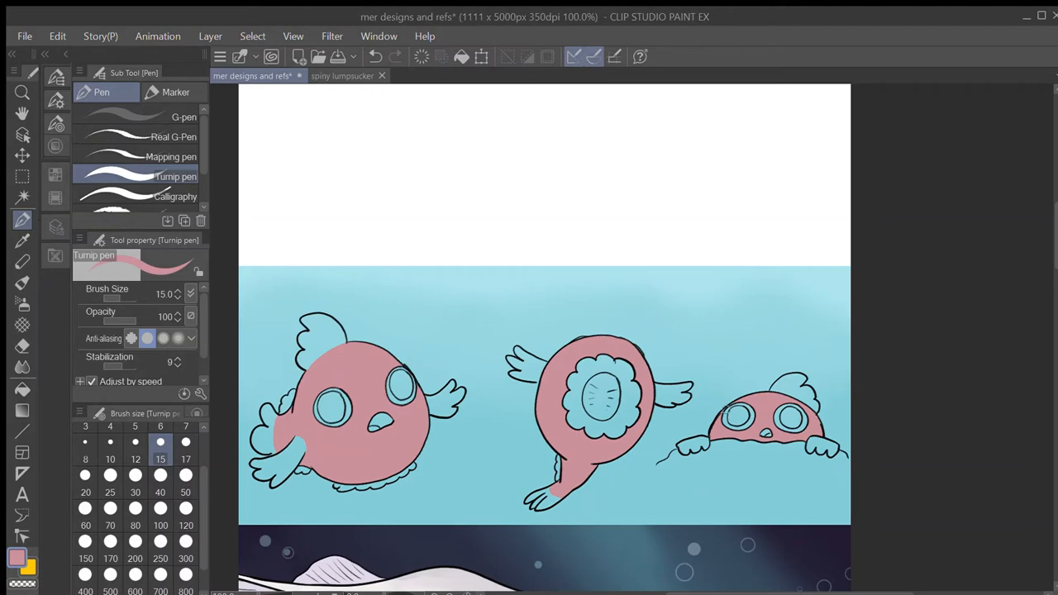
{"action": "mouse_move", "coordinate": [633, 356]}
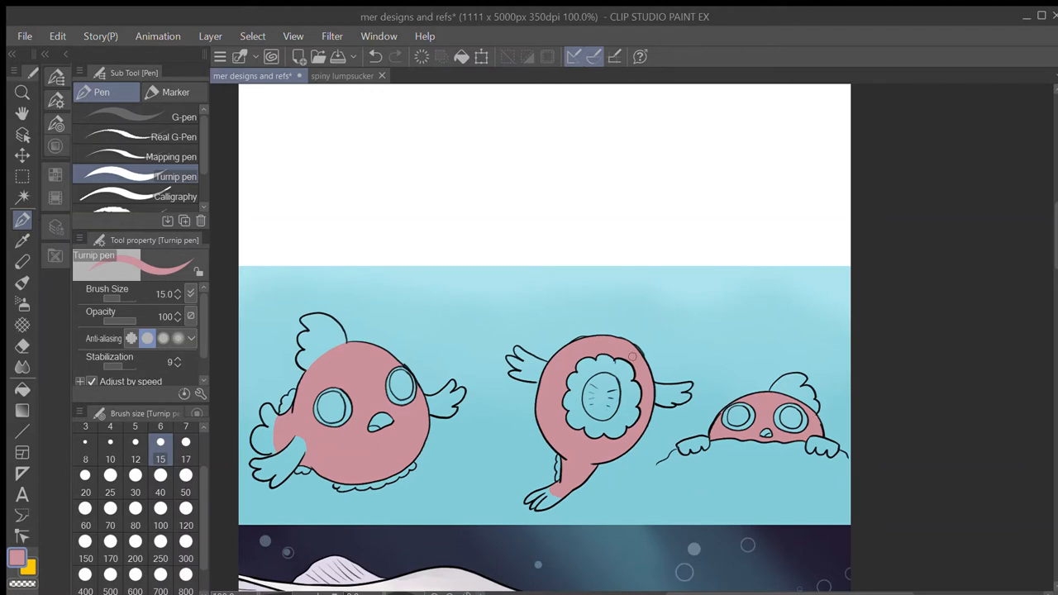
{"action": "mouse_move", "coordinate": [593, 337]}
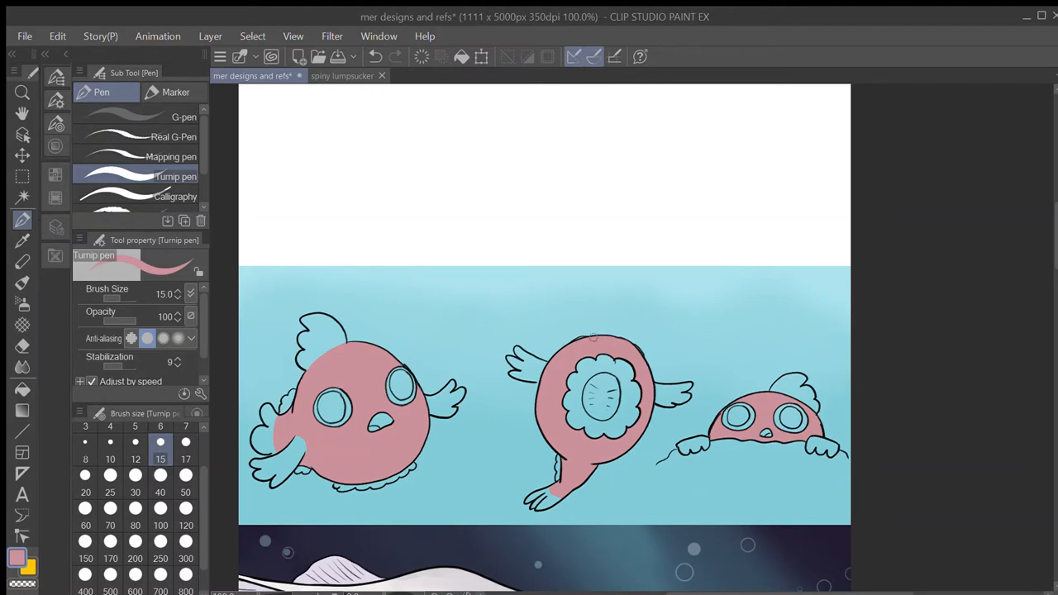
{"action": "mouse_move", "coordinate": [310, 438]}
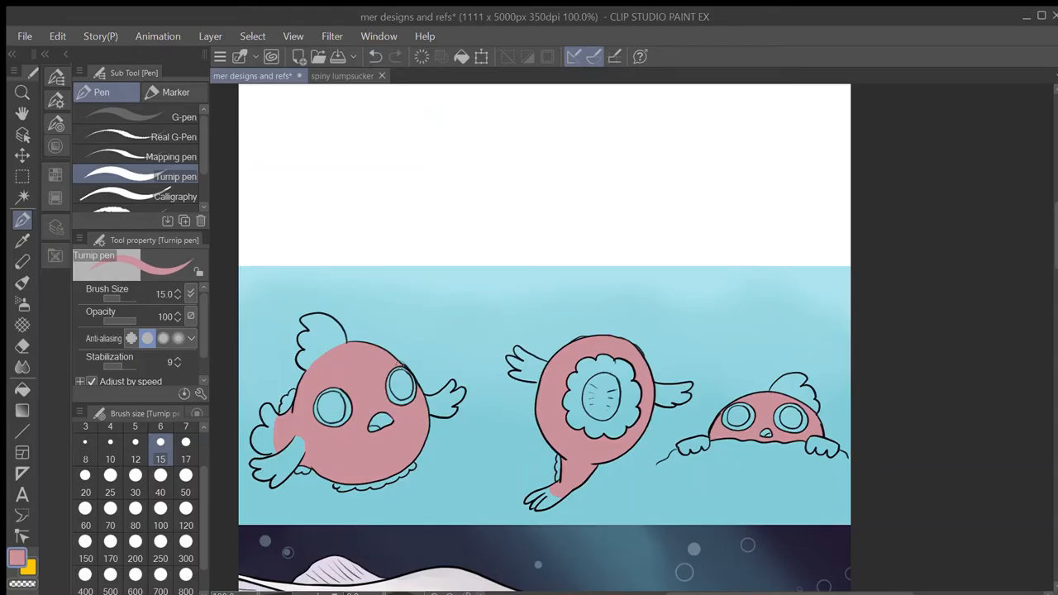
{"action": "left_click", "coordinate": [327, 75]}
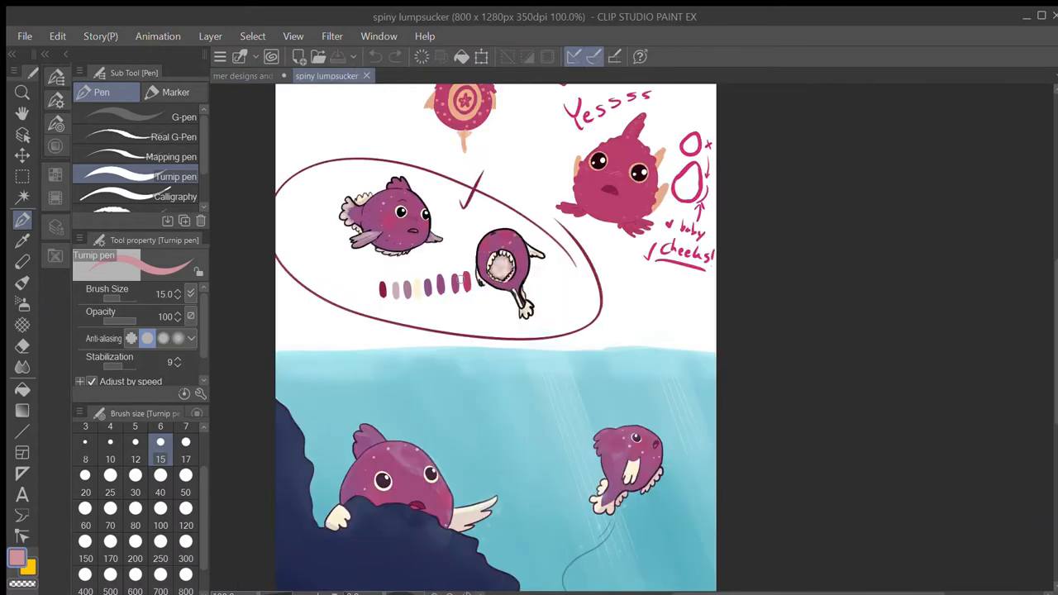
Bucket-fill the characters' top and lower fins with cream, checking the reference afterward
{"action": "left_click", "coordinate": [252, 75]}
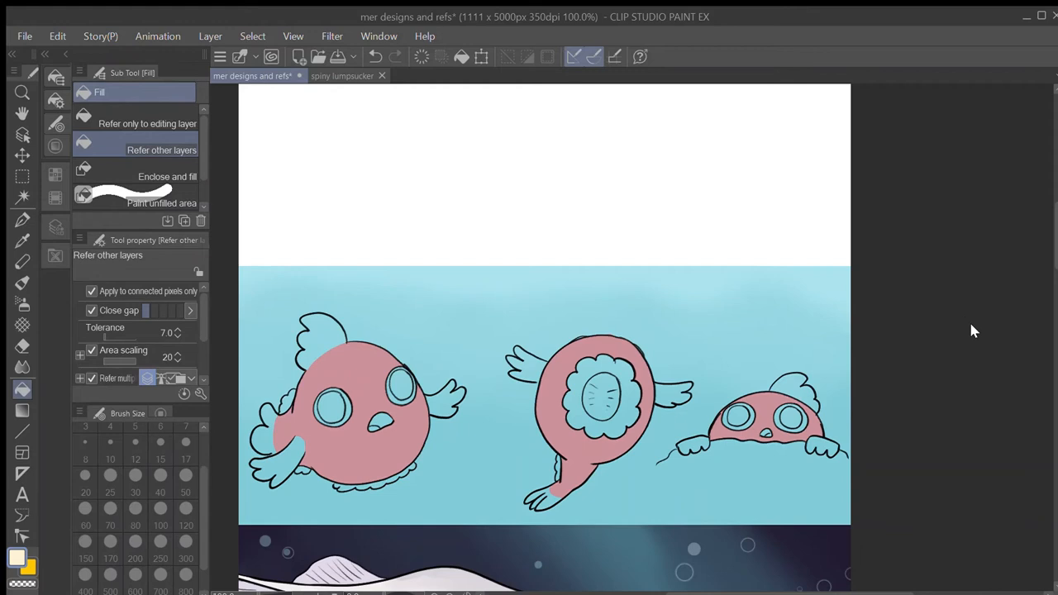
{"action": "left_click", "coordinate": [323, 339]}
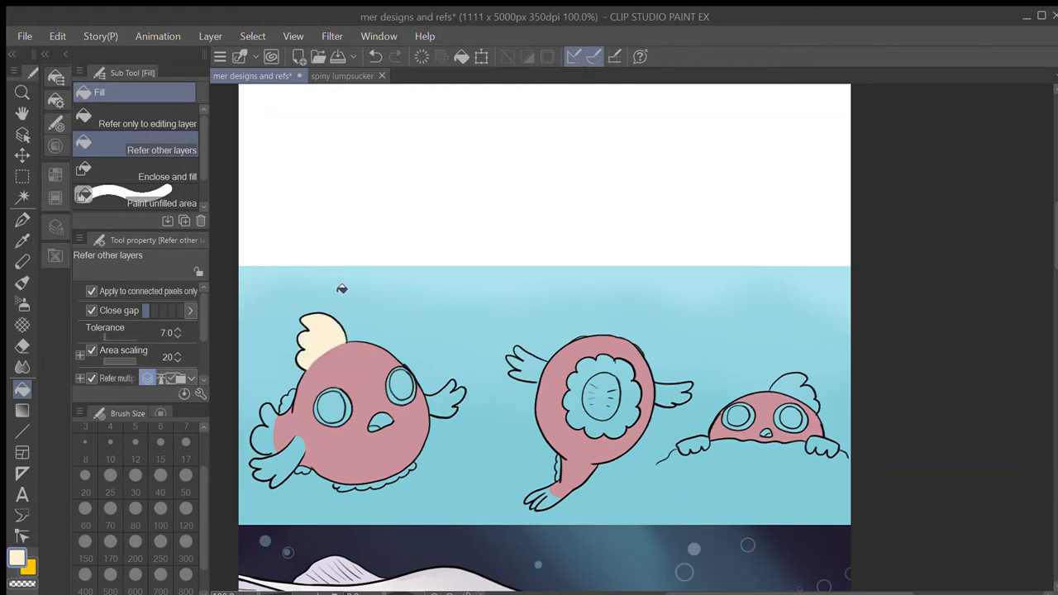
{"action": "left_click", "coordinate": [318, 339]}
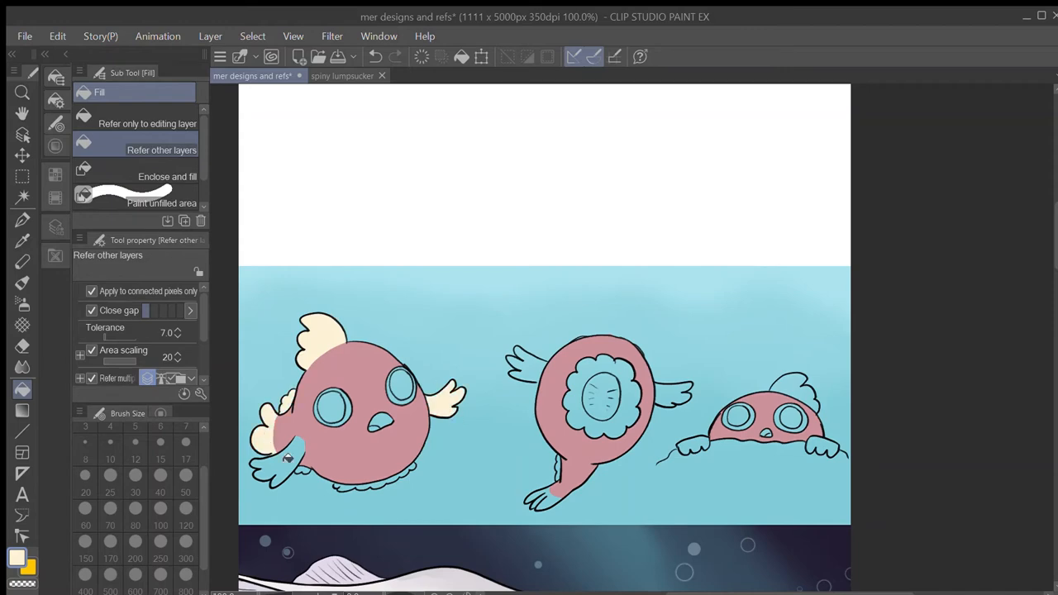
{"action": "left_click", "coordinate": [593, 376]}
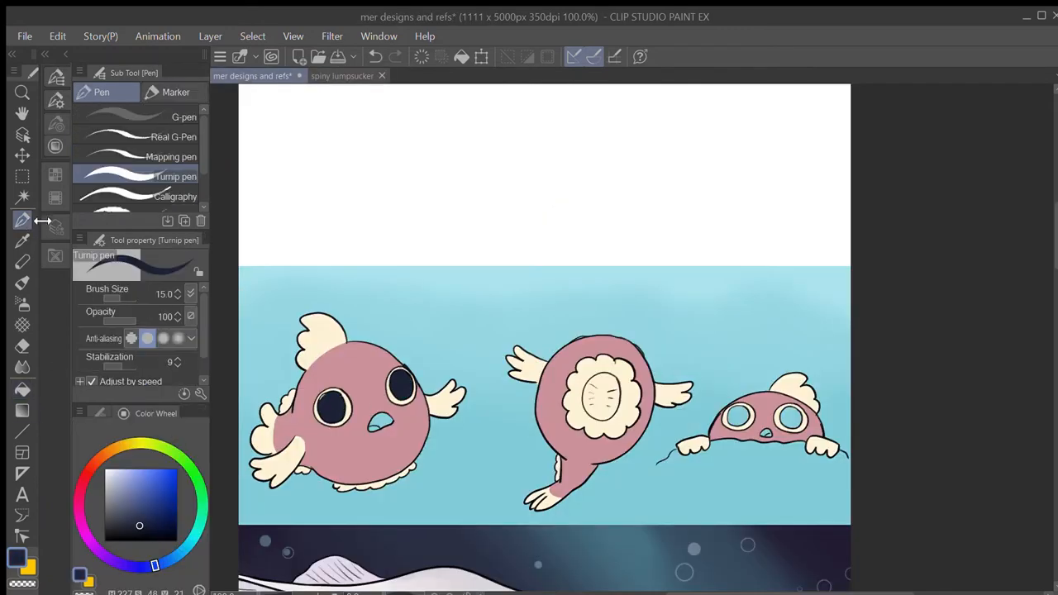
{"action": "left_click", "coordinate": [326, 76]}
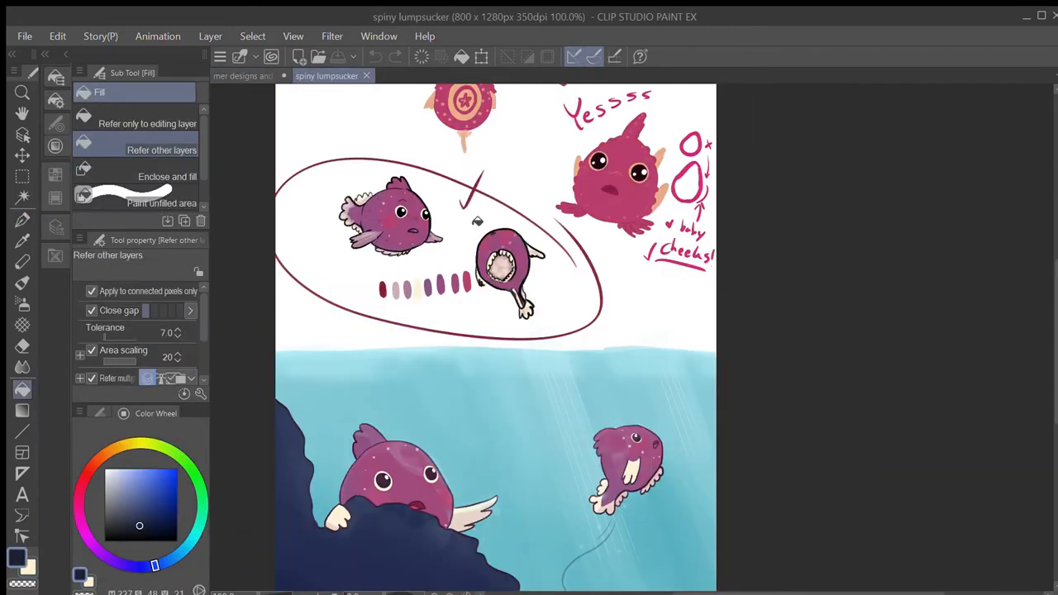
Paint a light pink cheek blush with a small brush and textured pale speckles on the left fish
{"action": "left_click", "coordinate": [252, 75]}
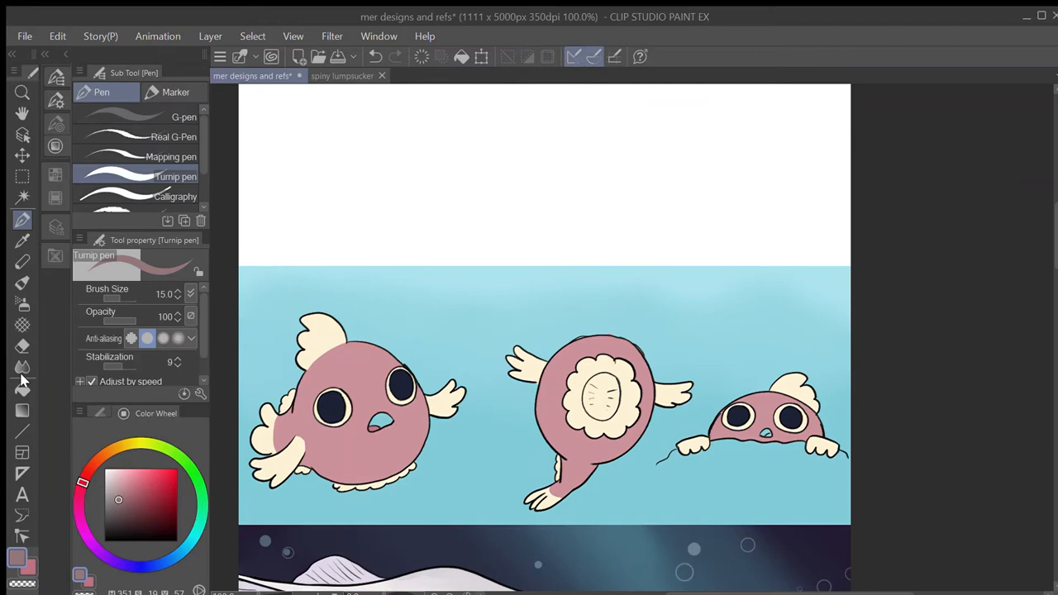
{"action": "left_click", "coordinate": [326, 76]}
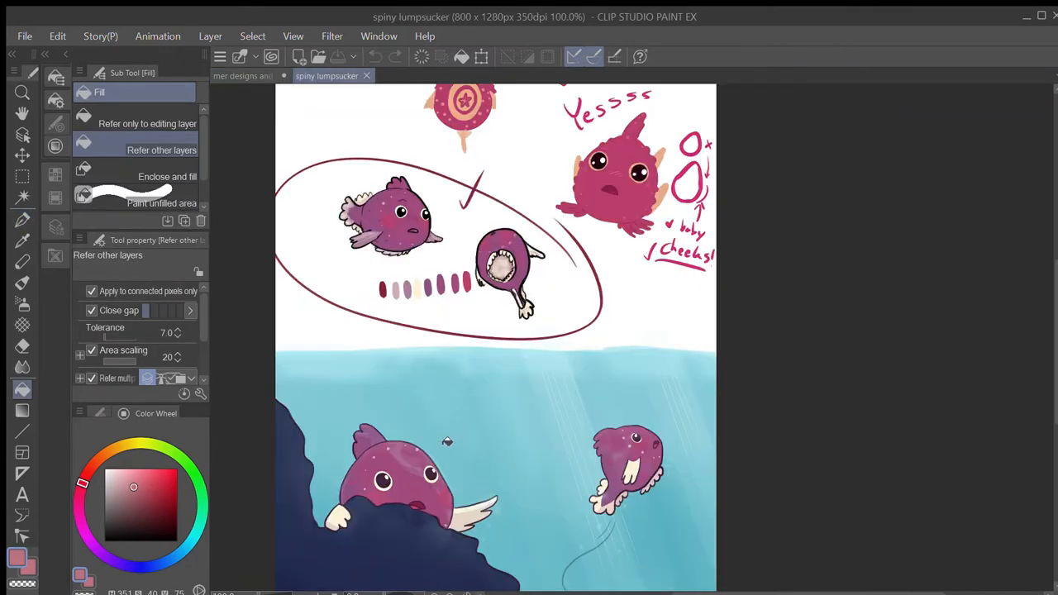
{"action": "left_click", "coordinate": [251, 75]}
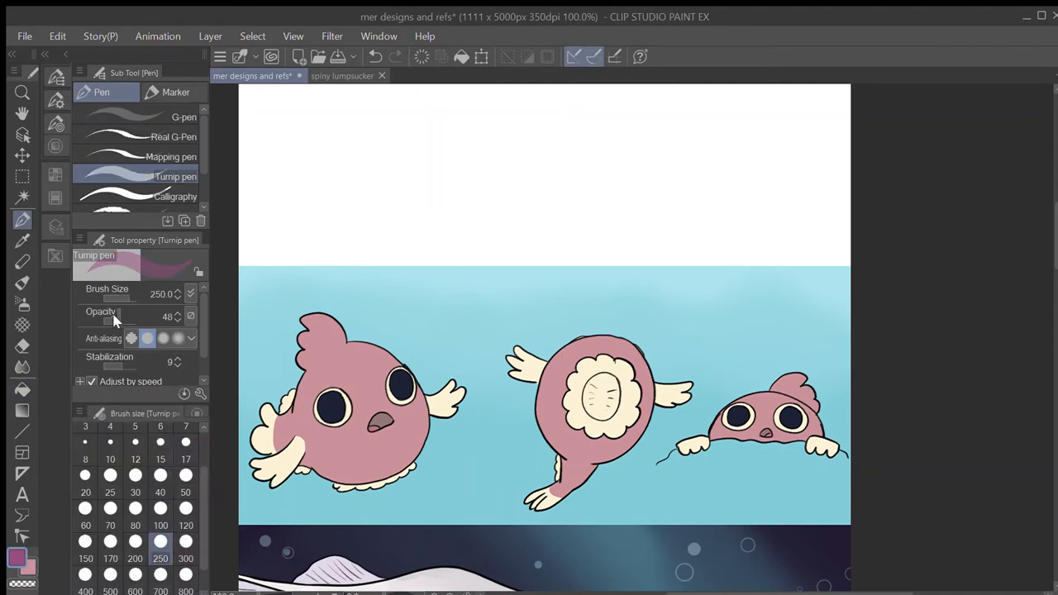
{"action": "left_click", "coordinate": [160, 491]}
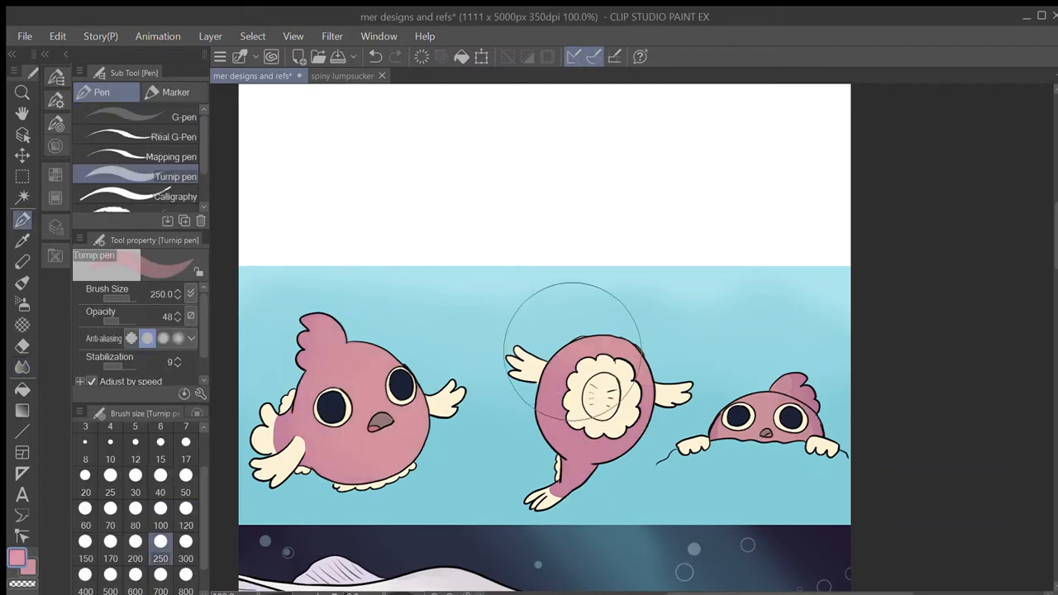
{"action": "left_click", "coordinate": [160, 476]}
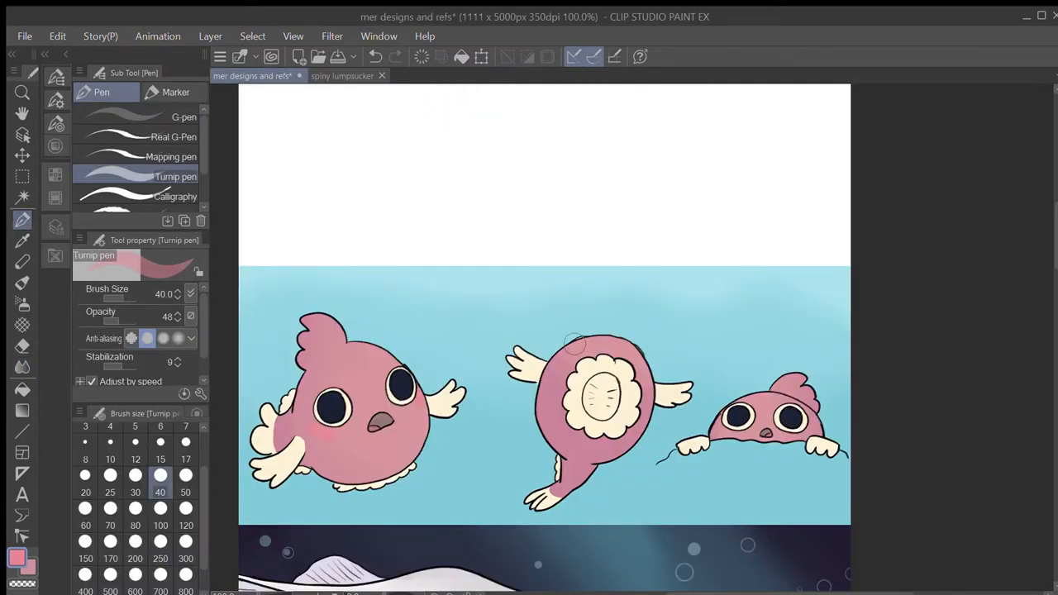
{"action": "left_click", "coordinate": [374, 57]}
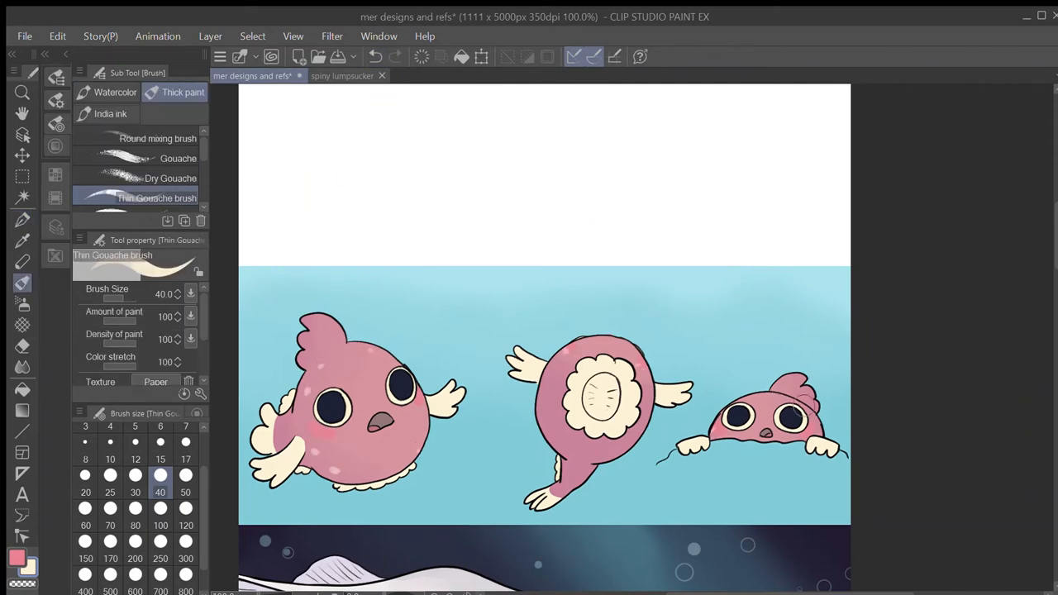
{"action": "left_click", "coordinate": [327, 75]}
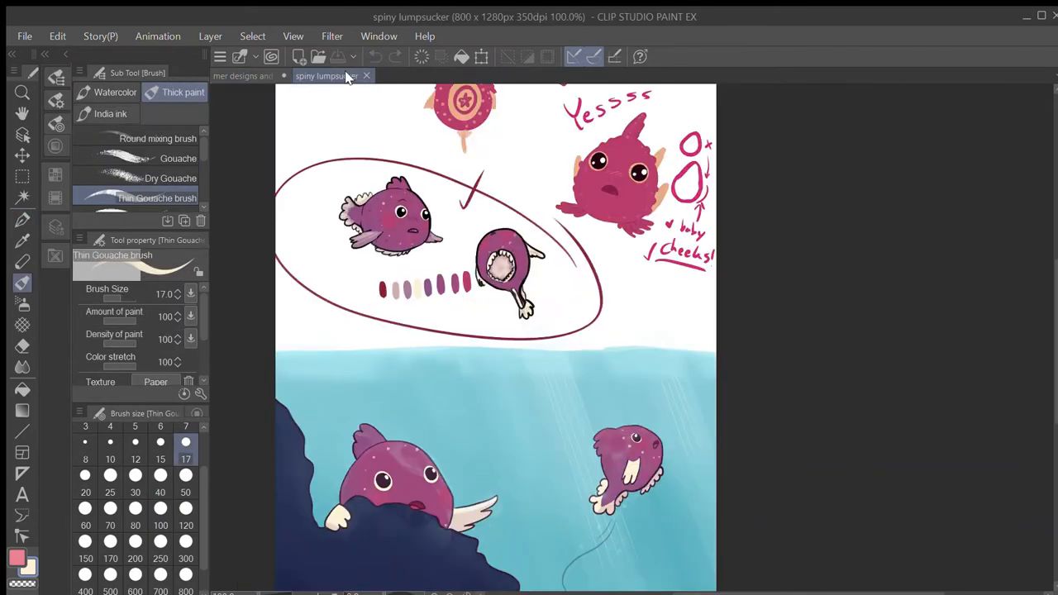
Shade the middle fish's face and frills faintly and add white eye highlights
{"action": "left_click", "coordinate": [253, 76]}
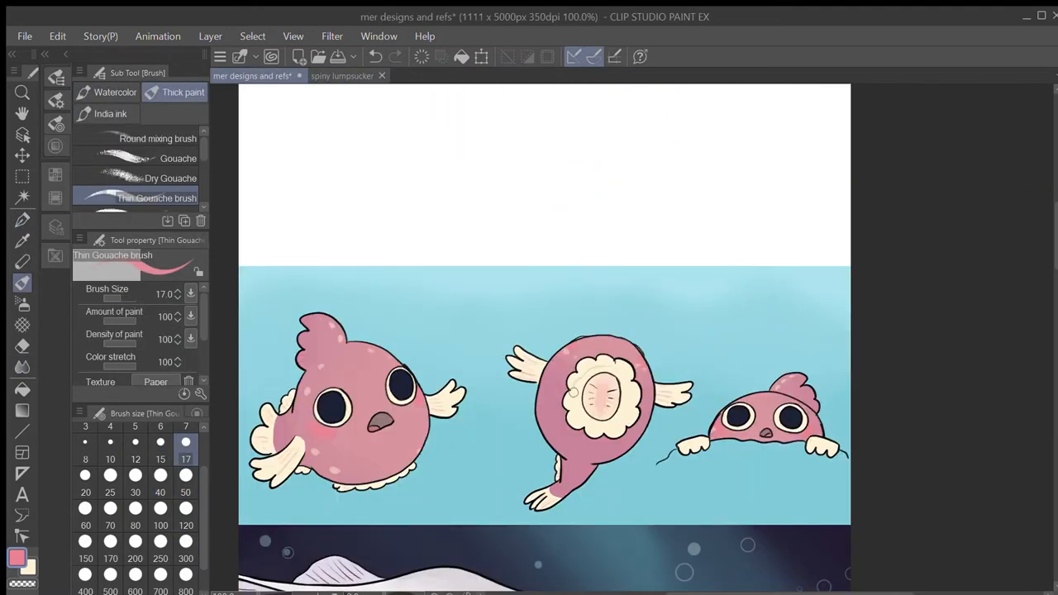
{"action": "left_click", "coordinate": [22, 219]}
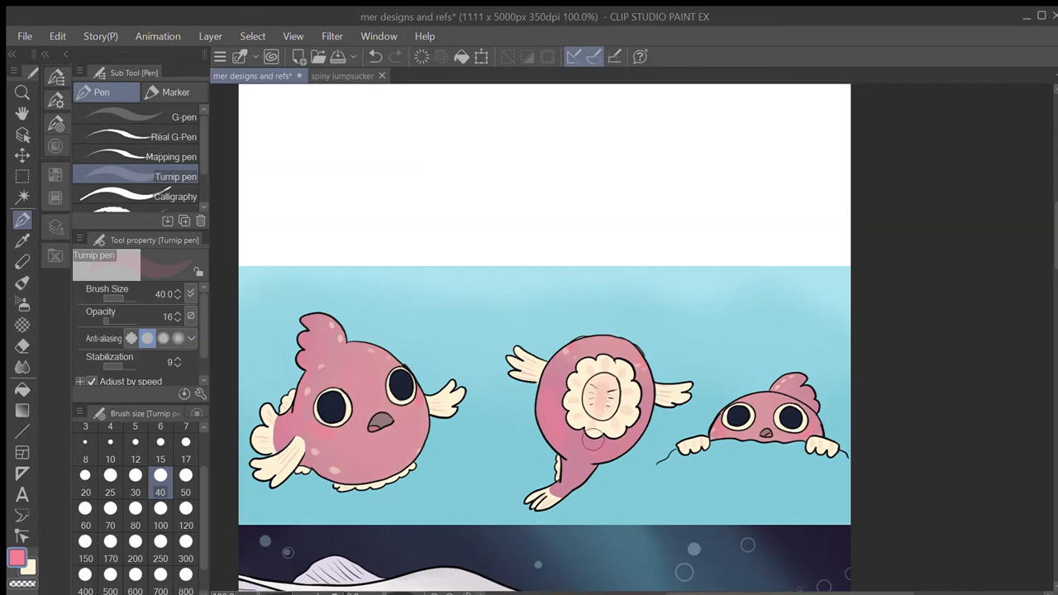
{"action": "left_click", "coordinate": [160, 458]}
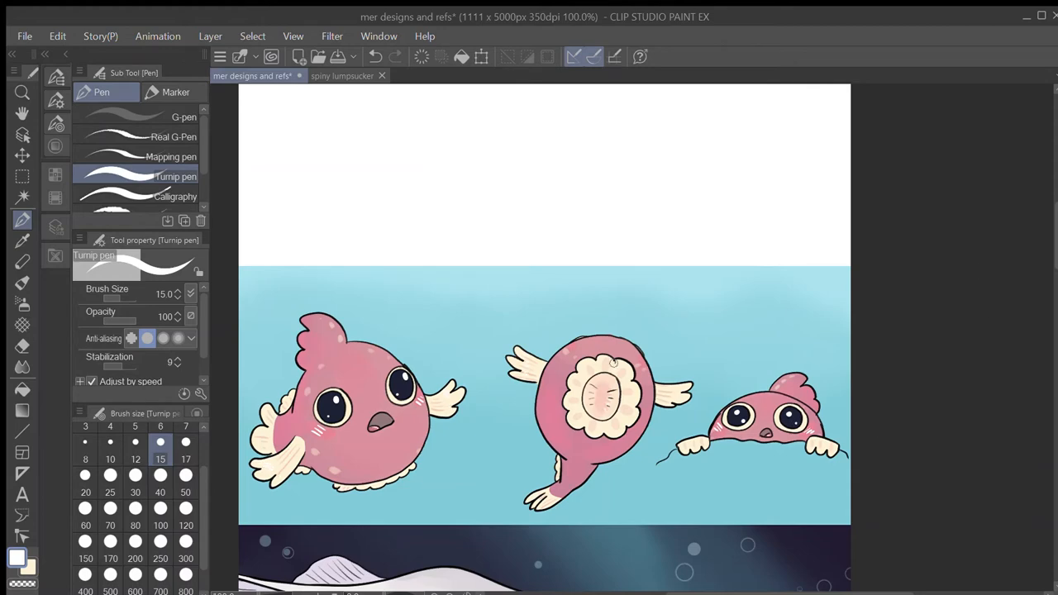
{"action": "left_click", "coordinate": [160, 491]}
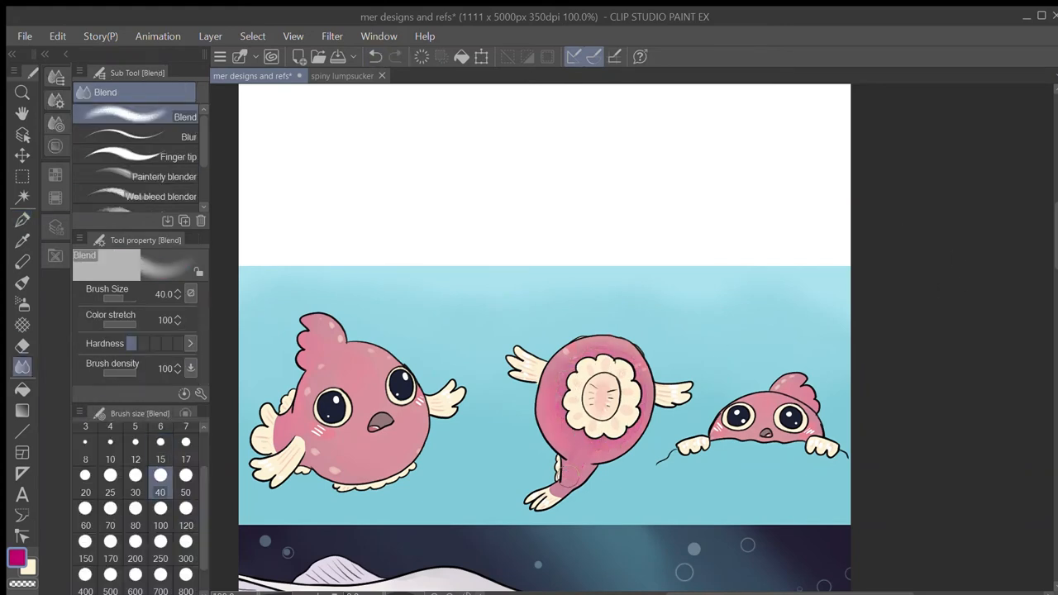
{"action": "mouse_move", "coordinate": [330, 355]}
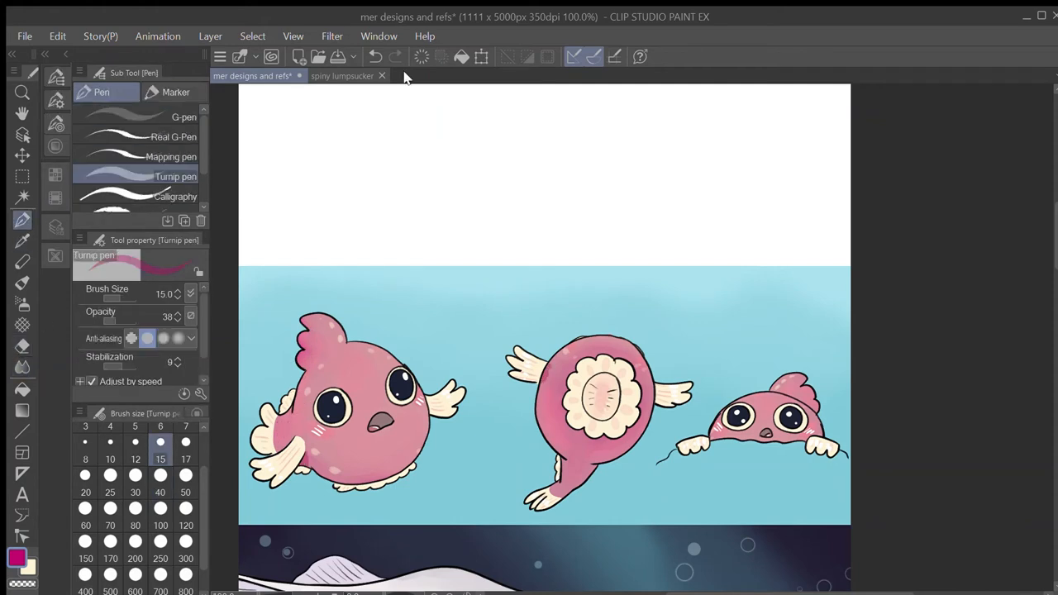
Blend darker pink body shading at smaller and larger sizes, and start a dark navy rock
{"action": "left_click", "coordinate": [22, 367]}
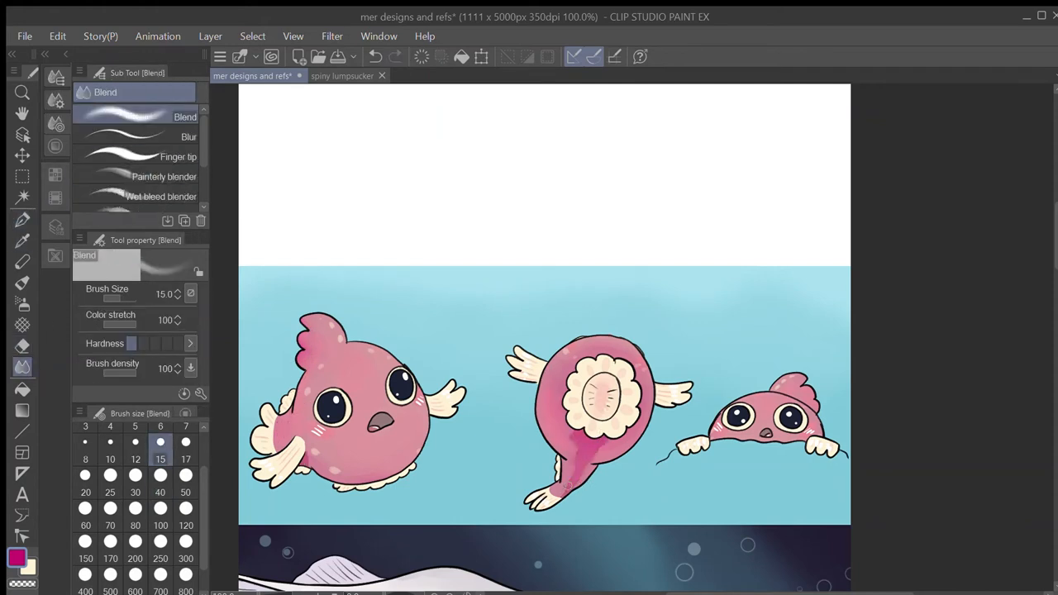
{"action": "left_click", "coordinate": [22, 220]}
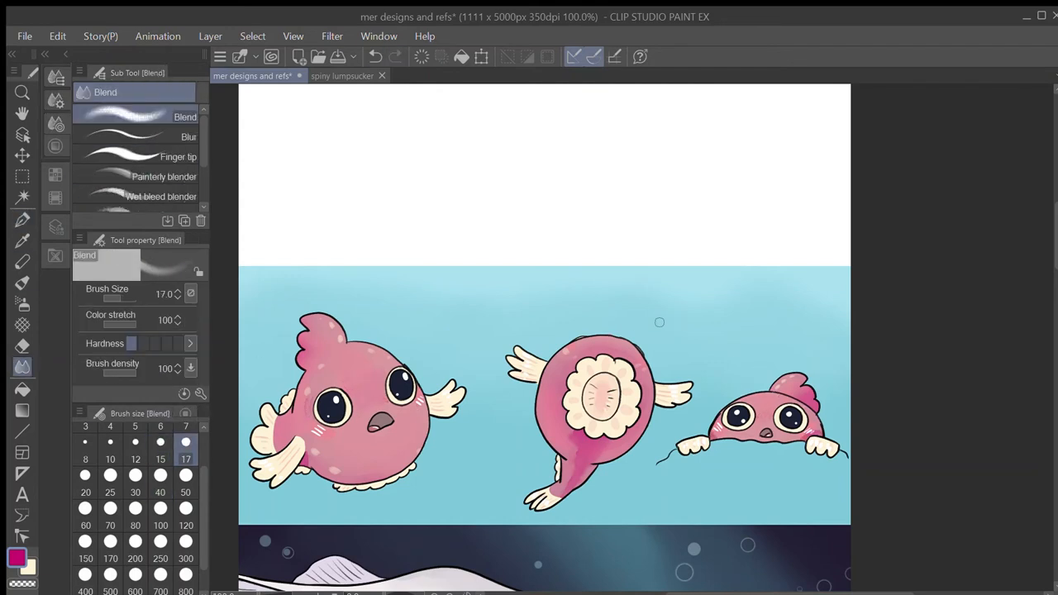
{"action": "left_click", "coordinate": [159, 491]}
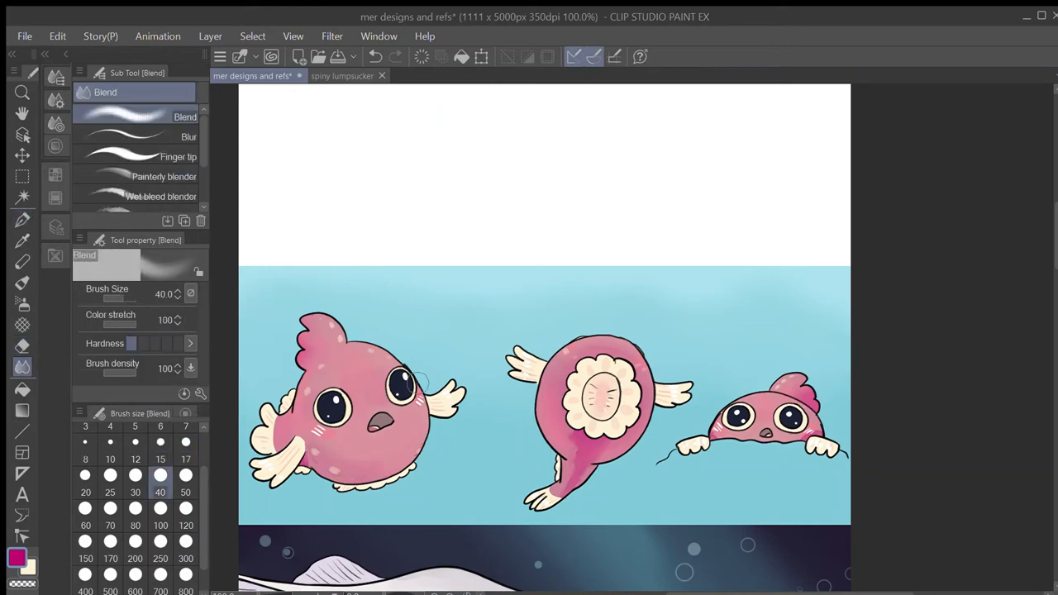
{"action": "left_click", "coordinate": [135, 458]}
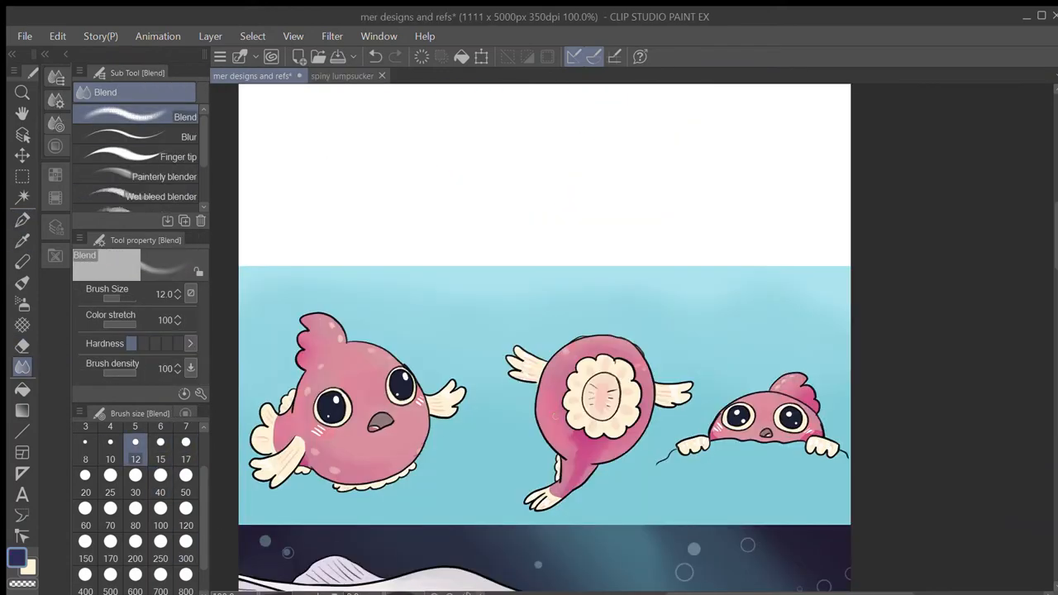
{"action": "left_click", "coordinate": [22, 219]}
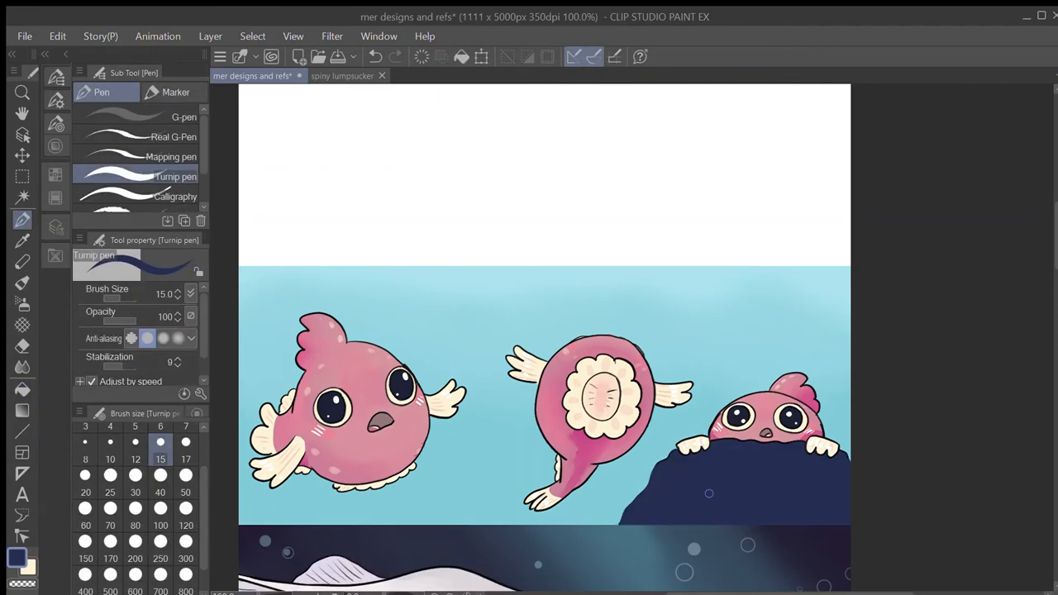
Shade the navy rock with soft lighter blue and blend it smooth
{"action": "left_click", "coordinate": [160, 491]}
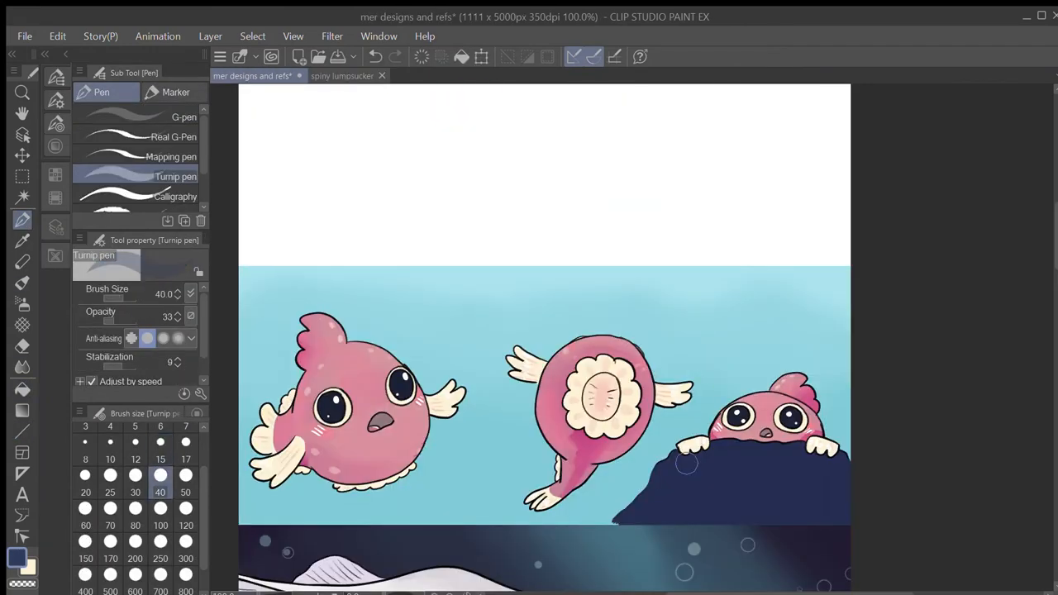
{"action": "left_click", "coordinate": [22, 367]}
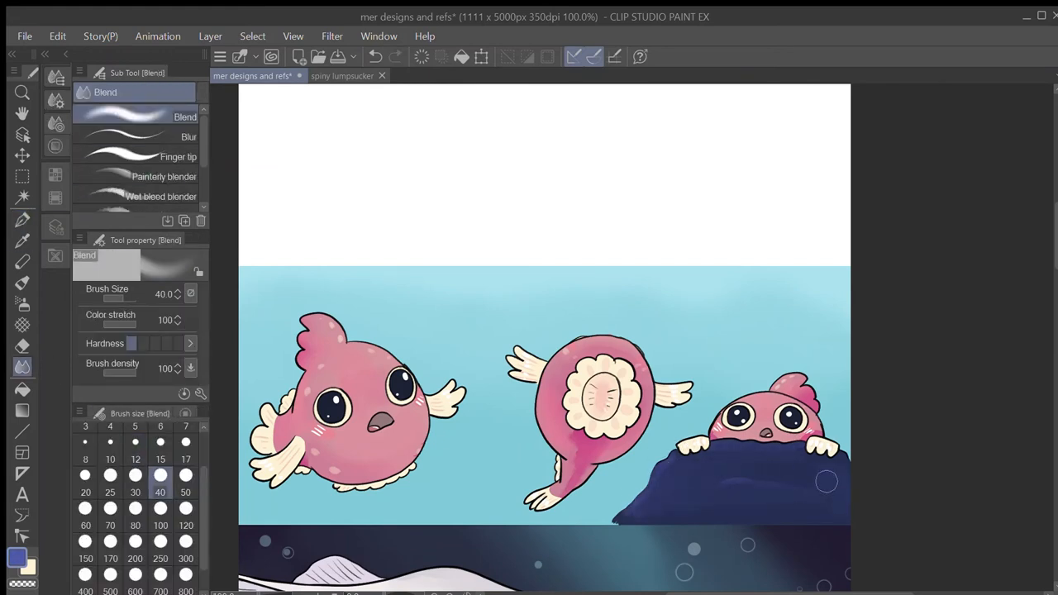
{"action": "left_click", "coordinate": [22, 219]}
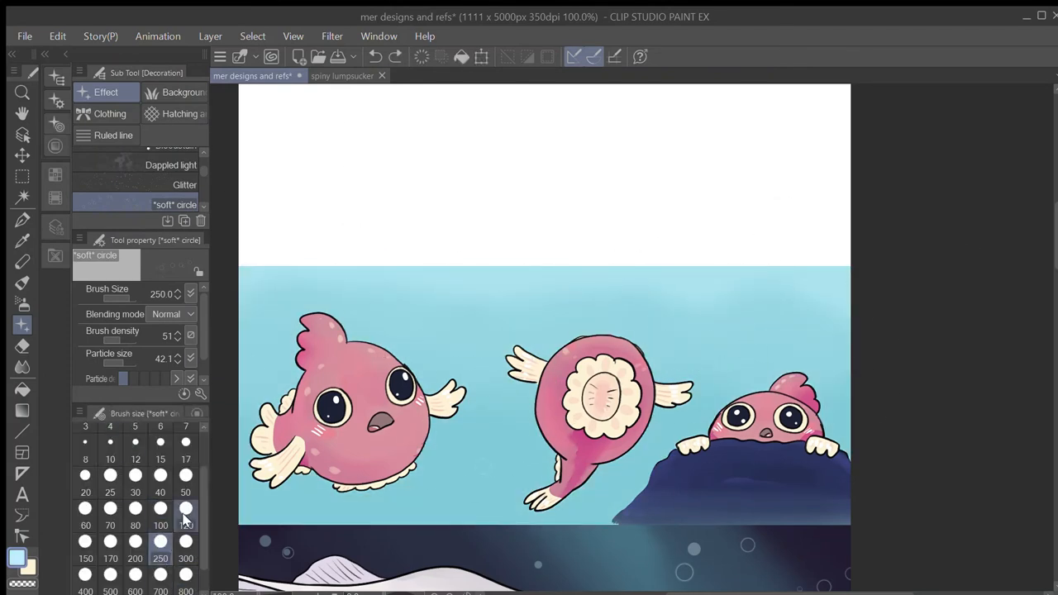
Scatter small soft bubbles, then draw stronger bubble rings and thicker current swirl lines
{"action": "left_click", "coordinate": [185, 509]}
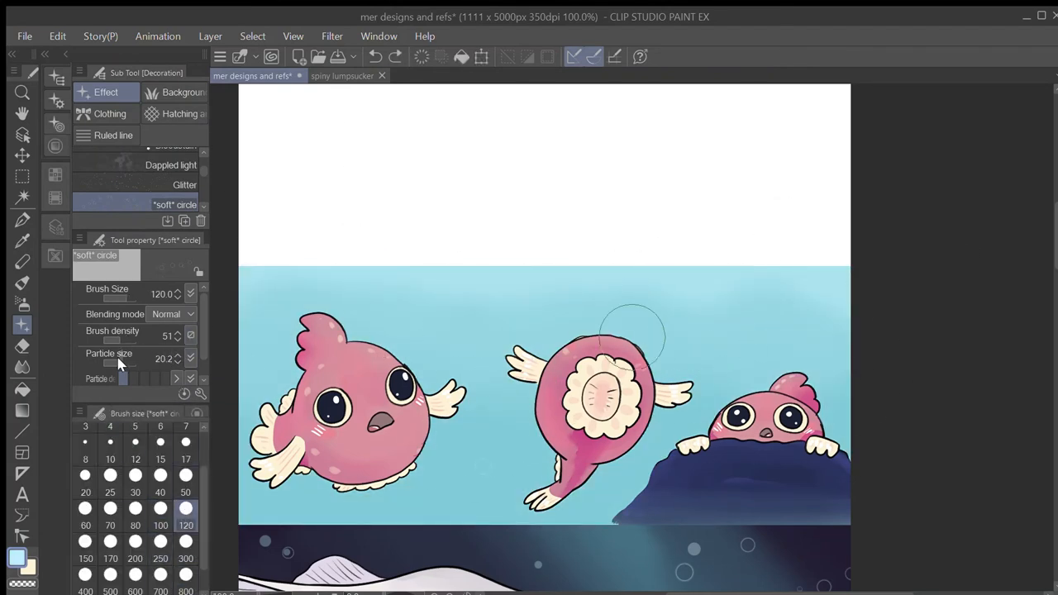
{"action": "left_click", "coordinate": [374, 56]}
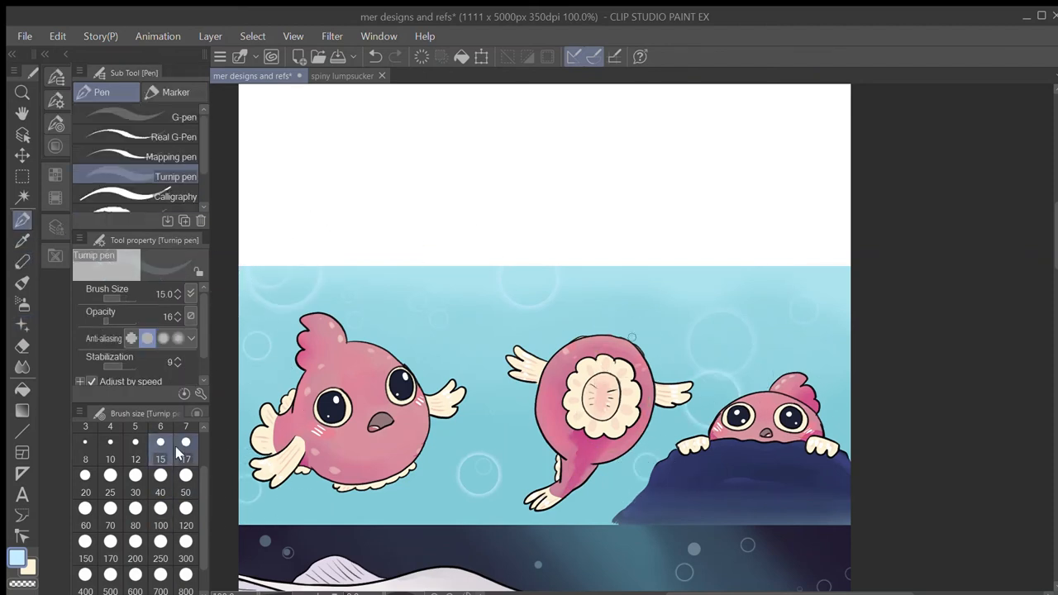
{"action": "left_click", "coordinate": [160, 491]}
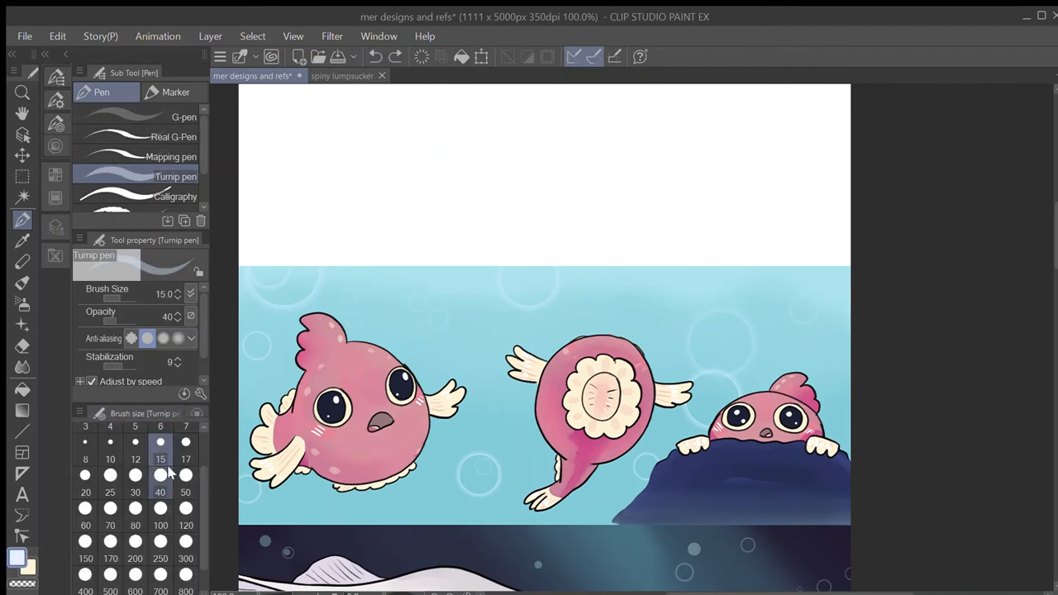
{"action": "left_click", "coordinate": [185, 458]}
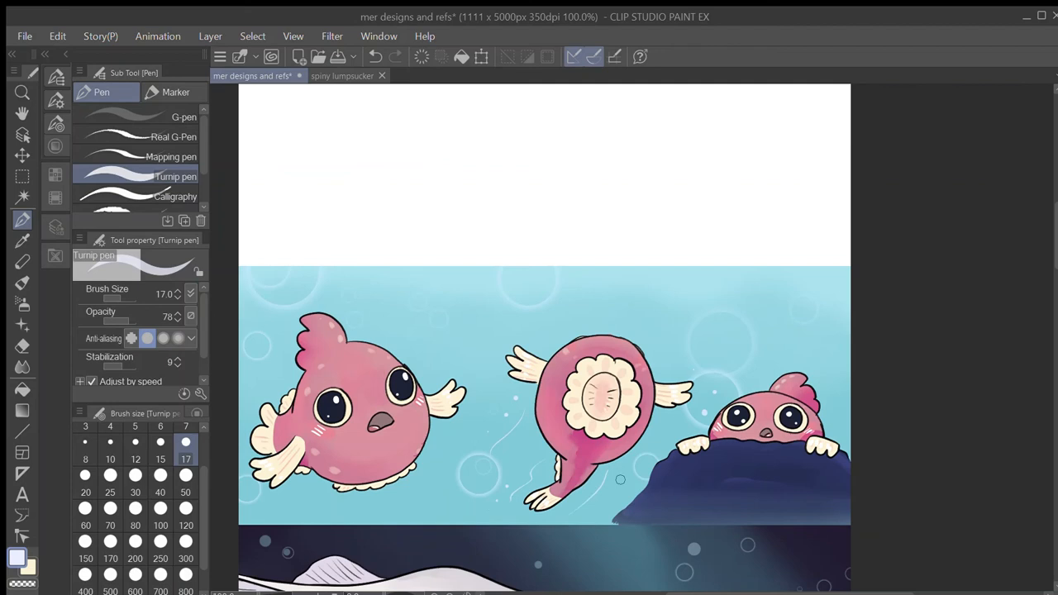
{"action": "left_click", "coordinate": [160, 492]}
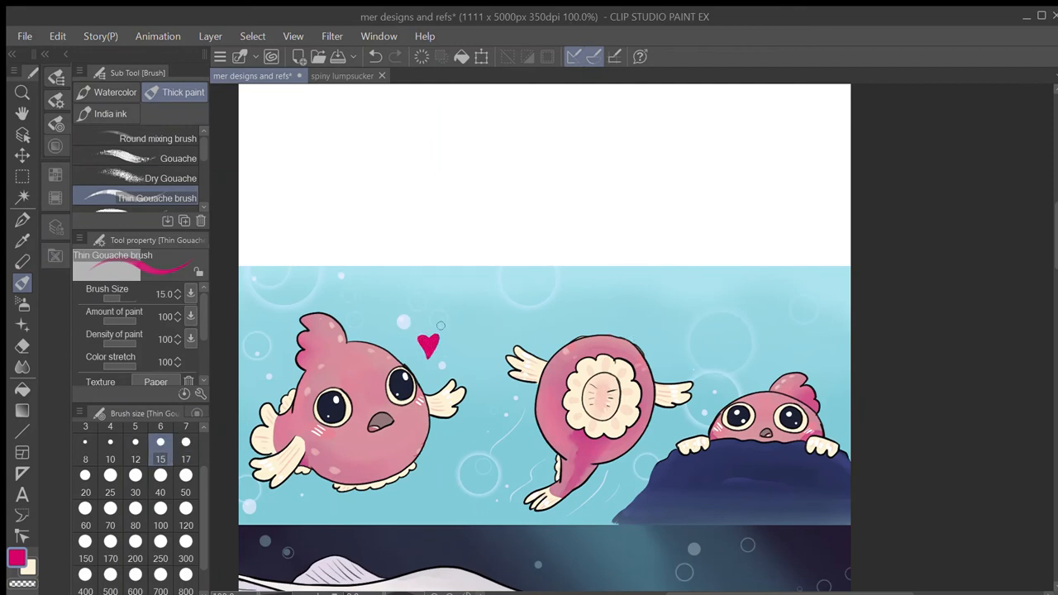
{"action": "mouse_move", "coordinate": [734, 360]}
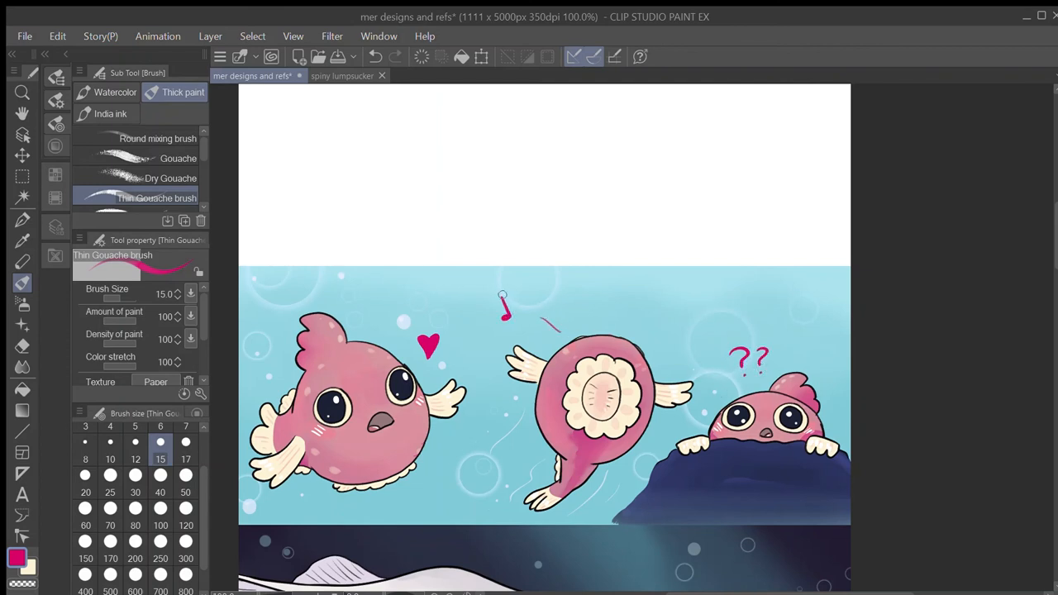
Draw a magenta music note above the middle fish with the Thin Gouache brush
{"action": "left_click_drag", "start_coordinate": [504, 310], "coordinate": [525, 297]}
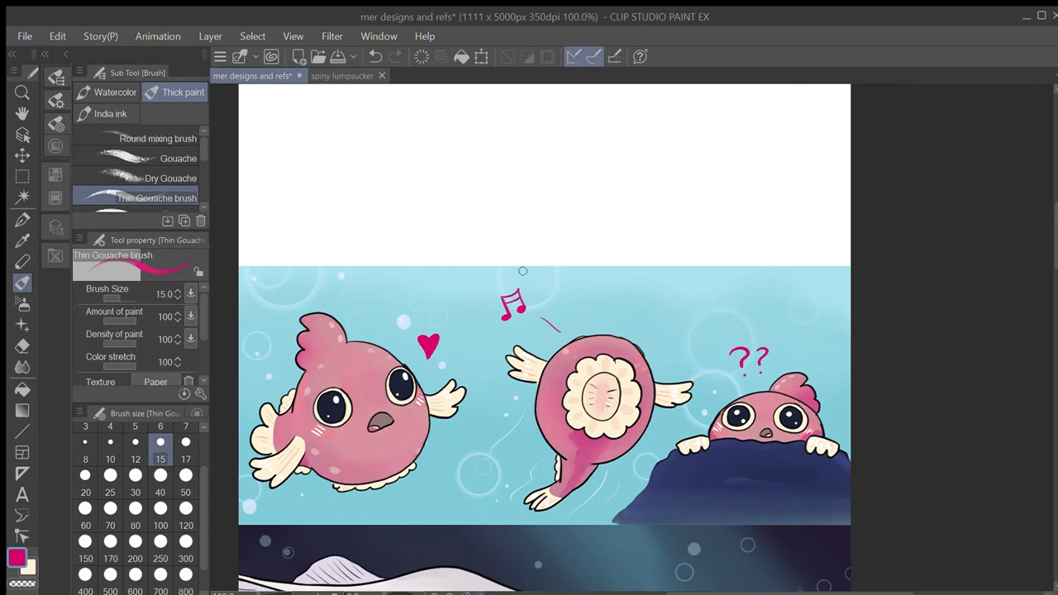
{"action": "left_click", "coordinate": [402, 345]}
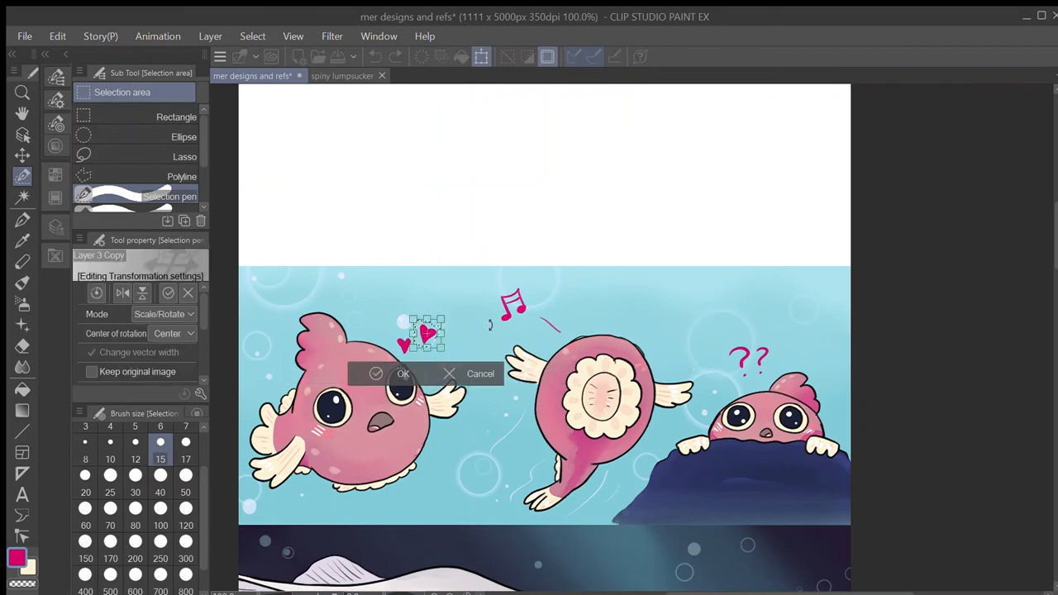
Confirm the smaller copied heart's position beside the original above the left fish
{"action": "left_click", "coordinate": [403, 374]}
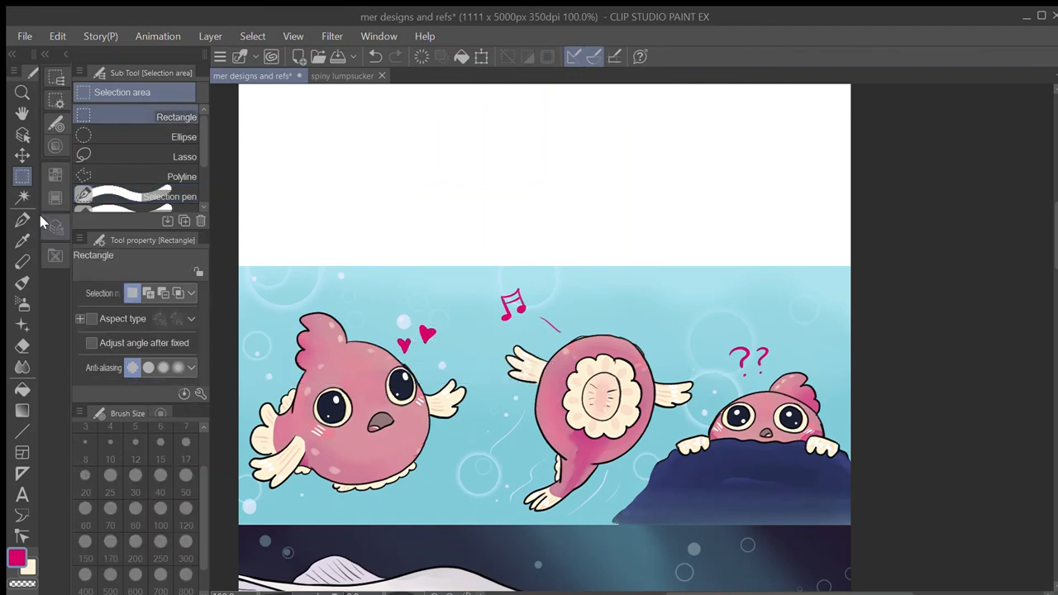